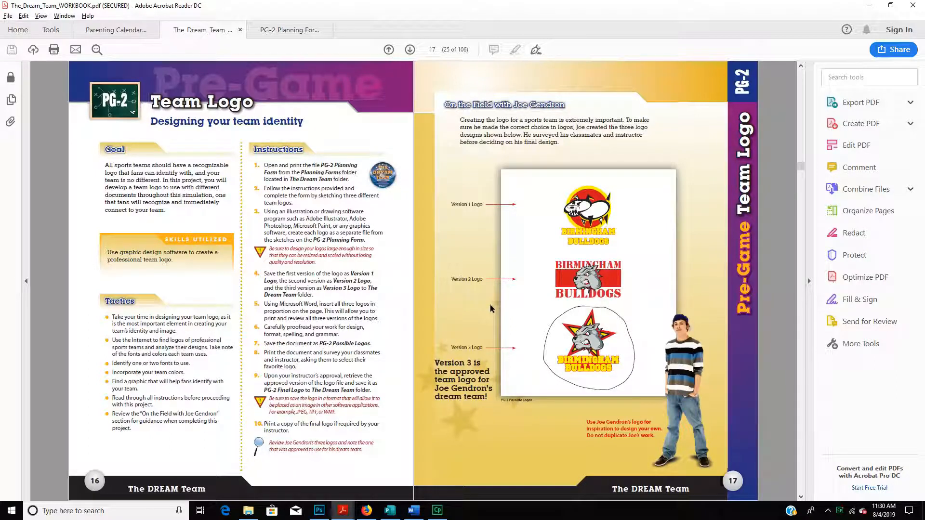
{"action": "mouse_move", "coordinate": [507, 285]}
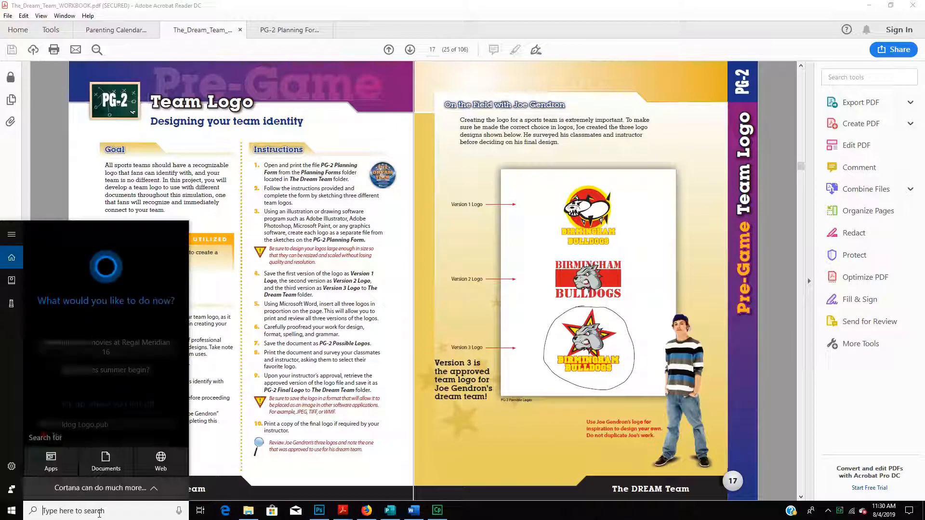
Launch Publisher from the Windows search for 'publisher'.
{"action": "type", "text": "publisher"}
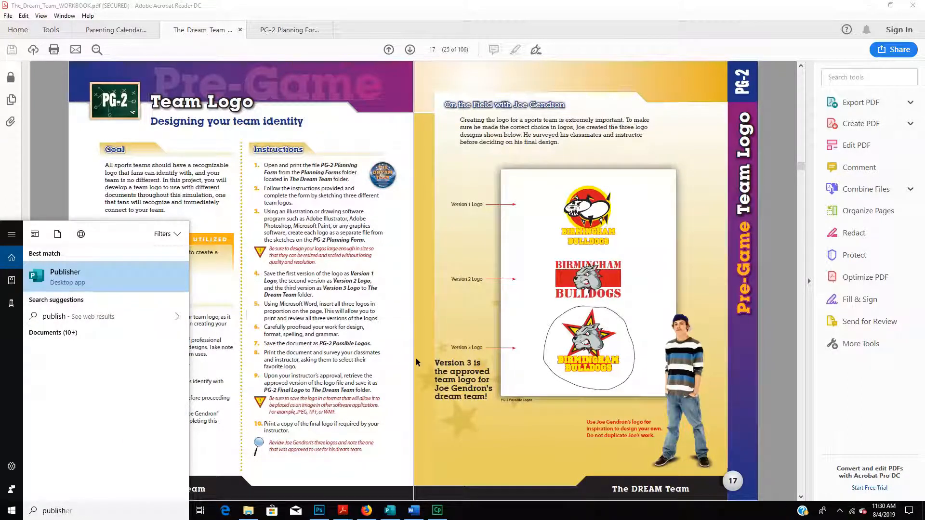
{"action": "left_click", "coordinate": [65, 276]}
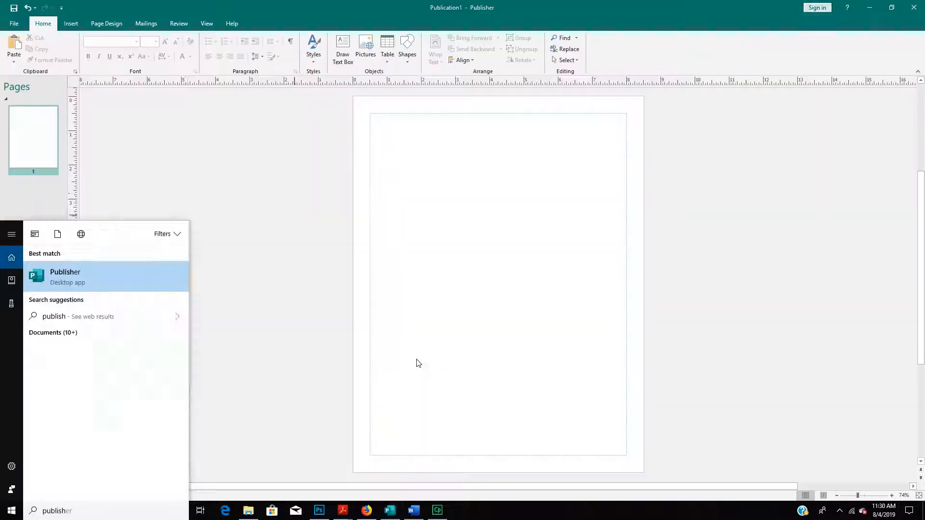
{"action": "left_click", "coordinate": [17, 24]}
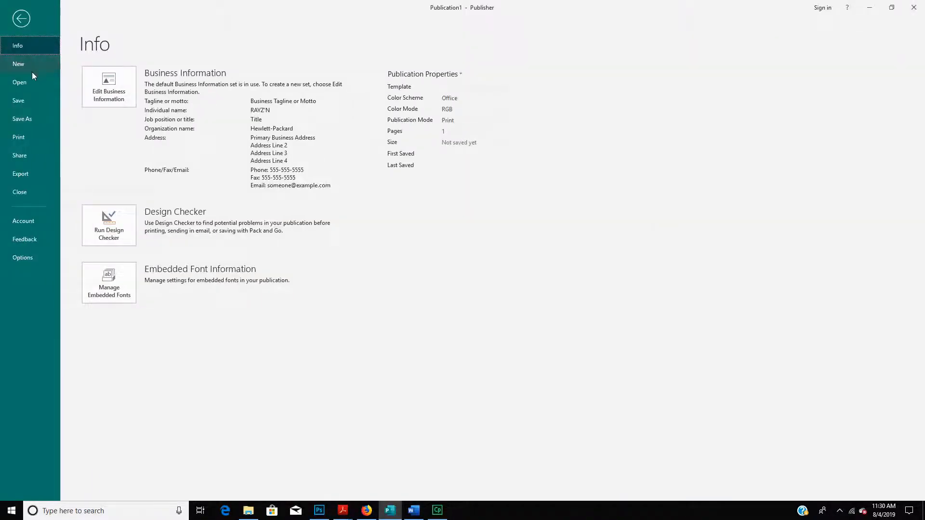
{"action": "left_click", "coordinate": [19, 63]}
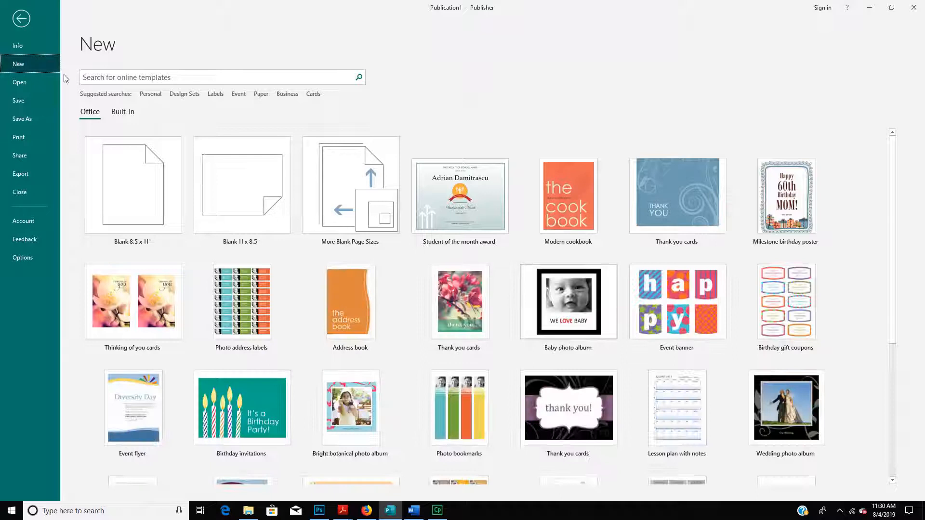
{"action": "left_click", "coordinate": [133, 184]}
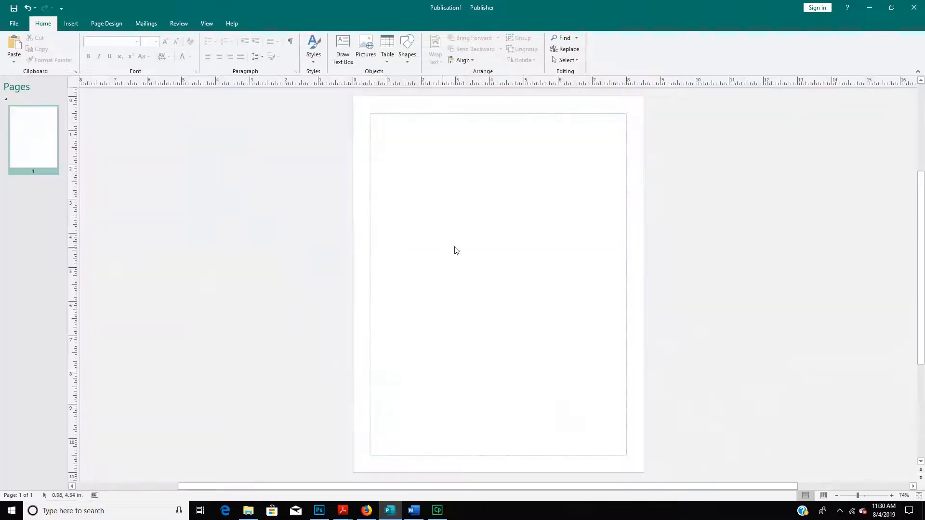
{"action": "mouse_move", "coordinate": [470, 248]}
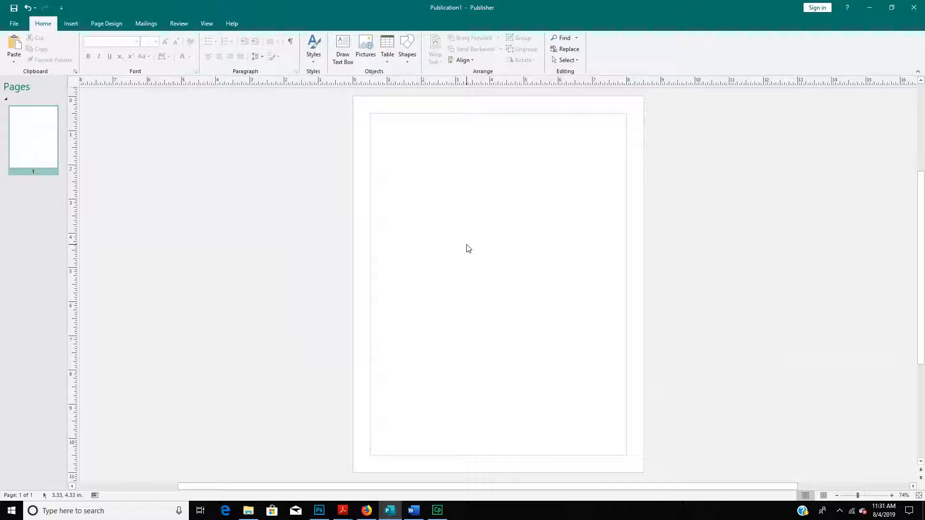
{"action": "mouse_move", "coordinate": [260, 109]}
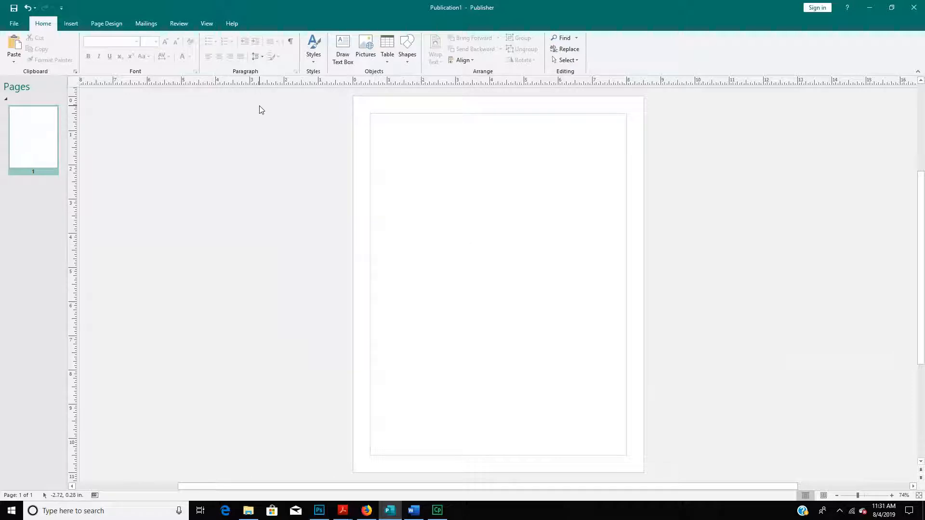
{"action": "left_click", "coordinate": [71, 23]}
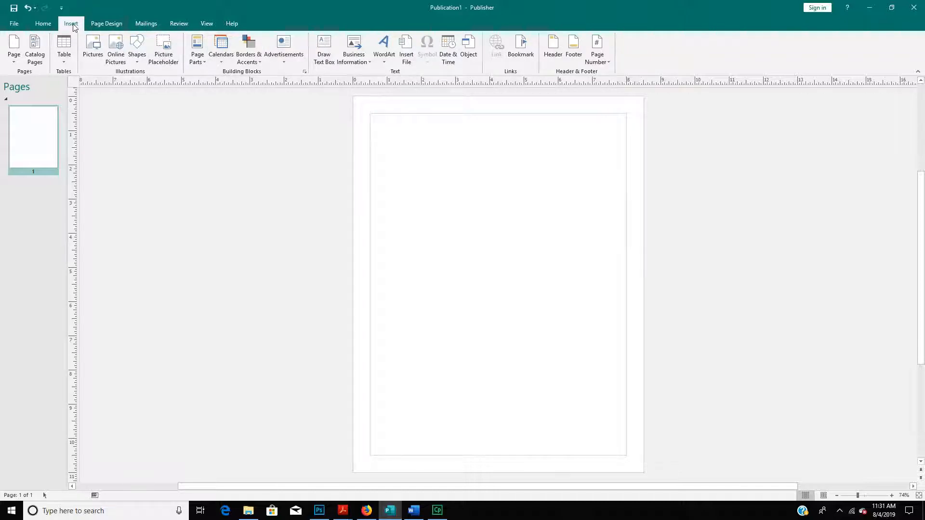
{"action": "left_click", "coordinate": [384, 44]}
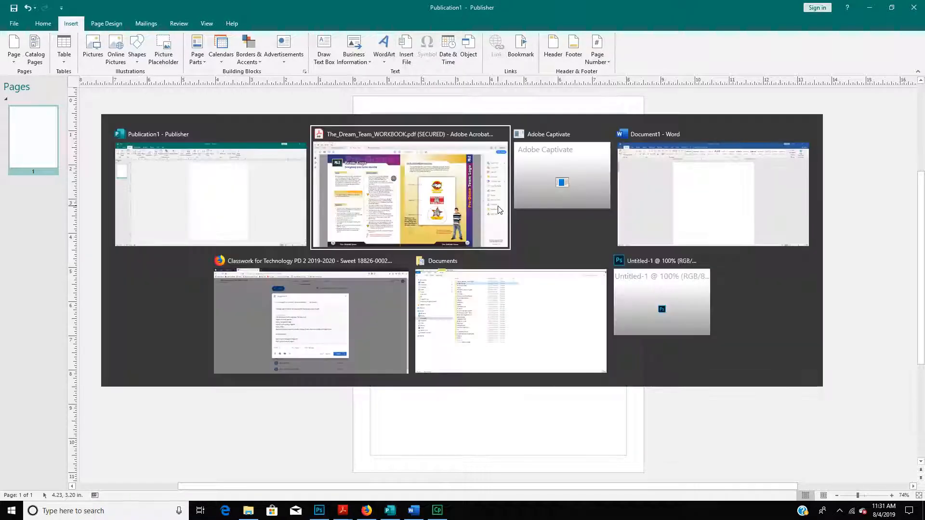
{"action": "left_click", "coordinate": [409, 193]}
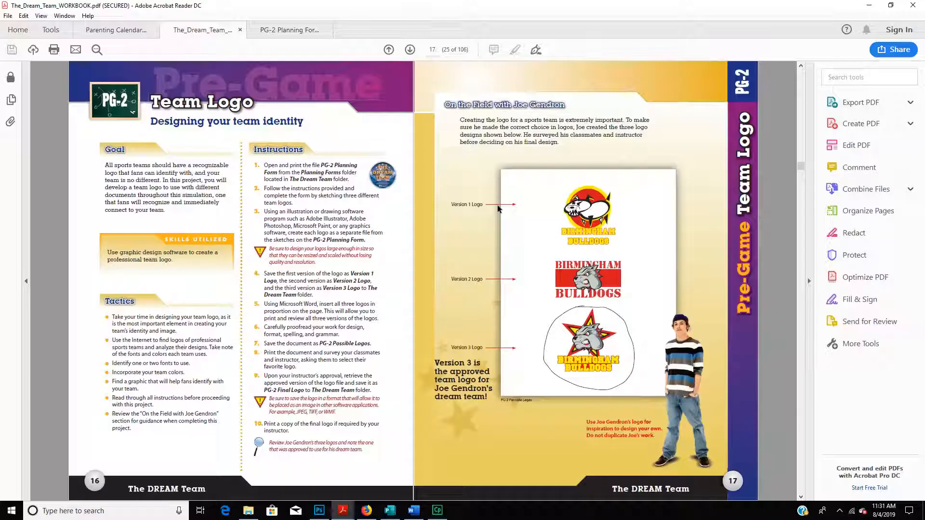
{"action": "key", "text": "alt+tab"}
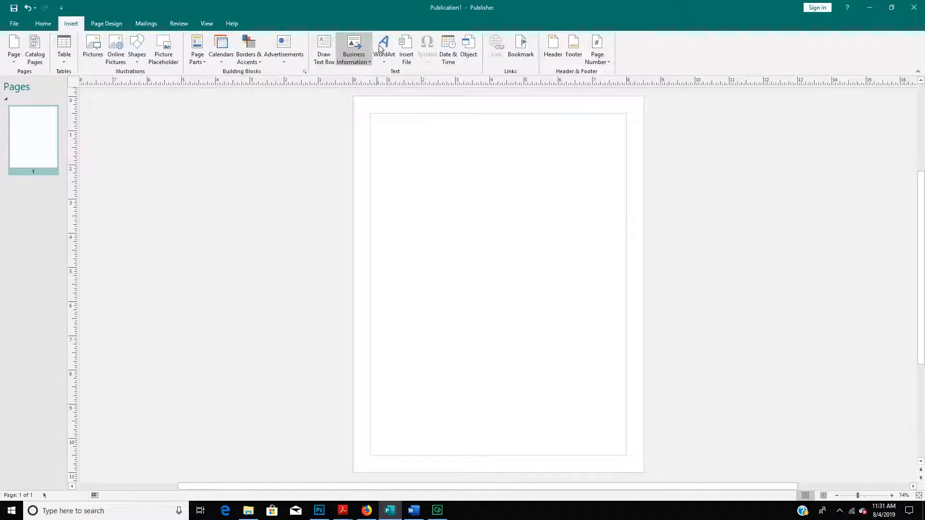
{"action": "mouse_move", "coordinate": [499, 205]}
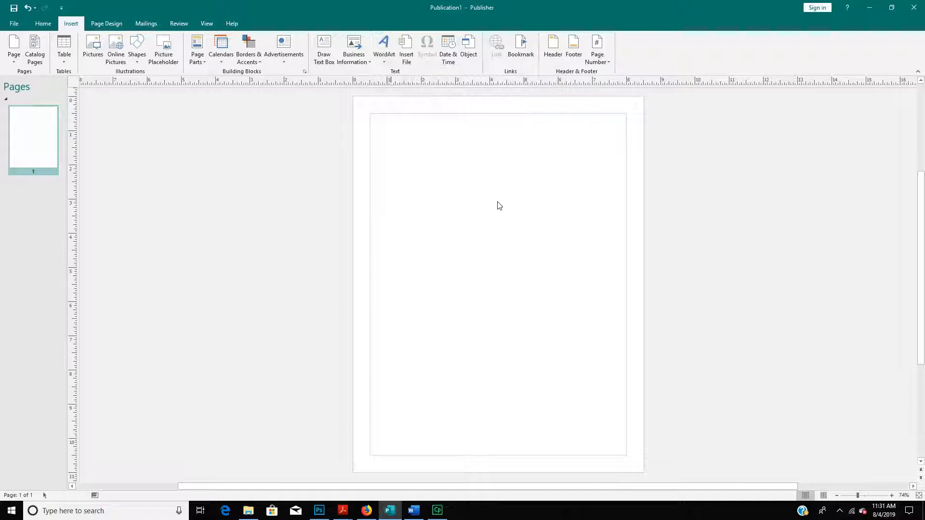
Insert circular WordArt reading 'Chuckwallas' and enlarge it to fill the page.
{"action": "left_click", "coordinate": [383, 44]}
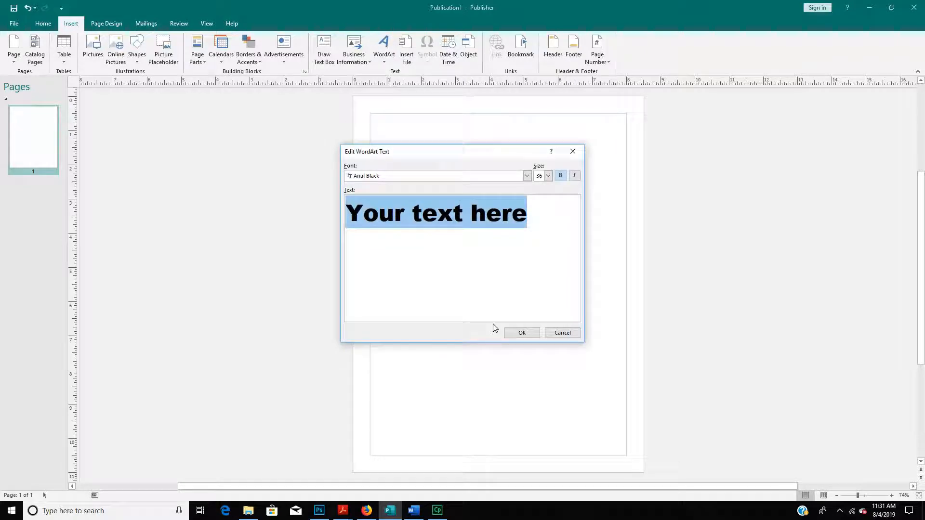
{"action": "type", "text": "Chuckwallas"}
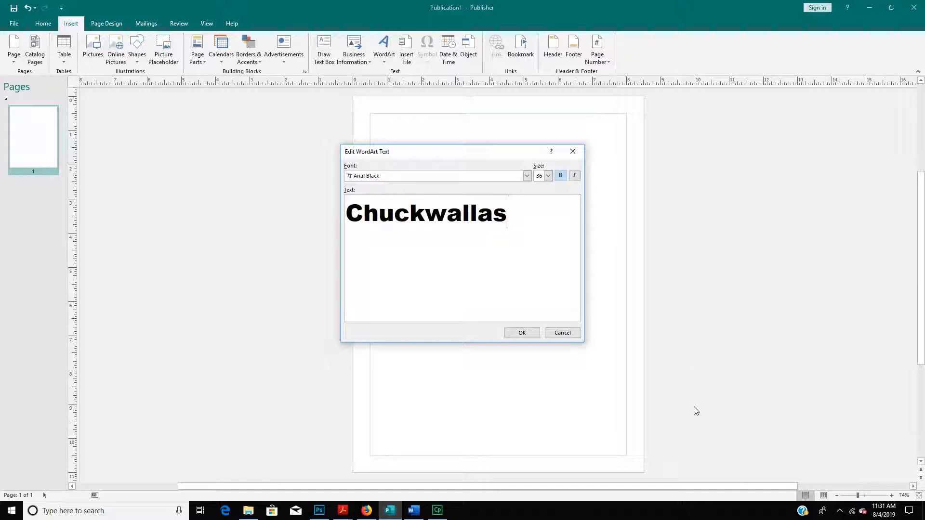
{"action": "left_click", "coordinate": [521, 332]}
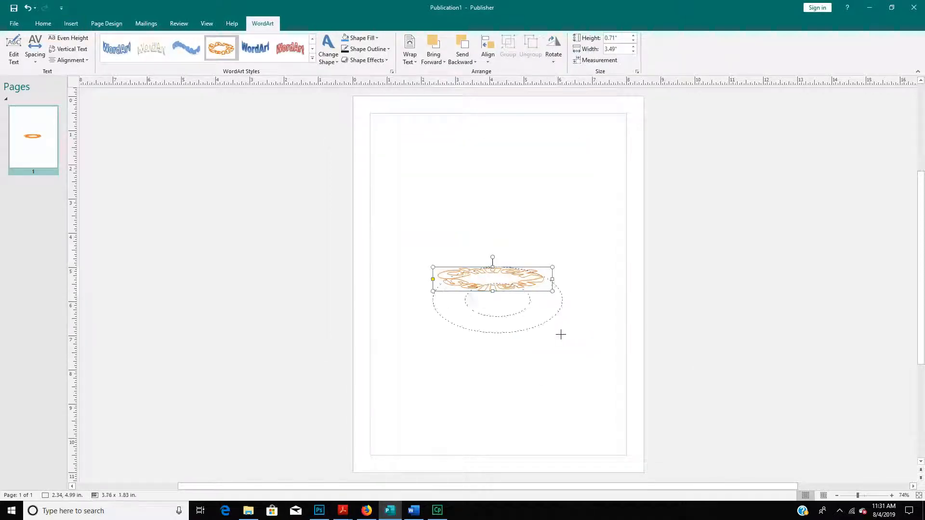
{"action": "left_click_drag", "start_coordinate": [561, 334], "coordinate": [597, 451]}
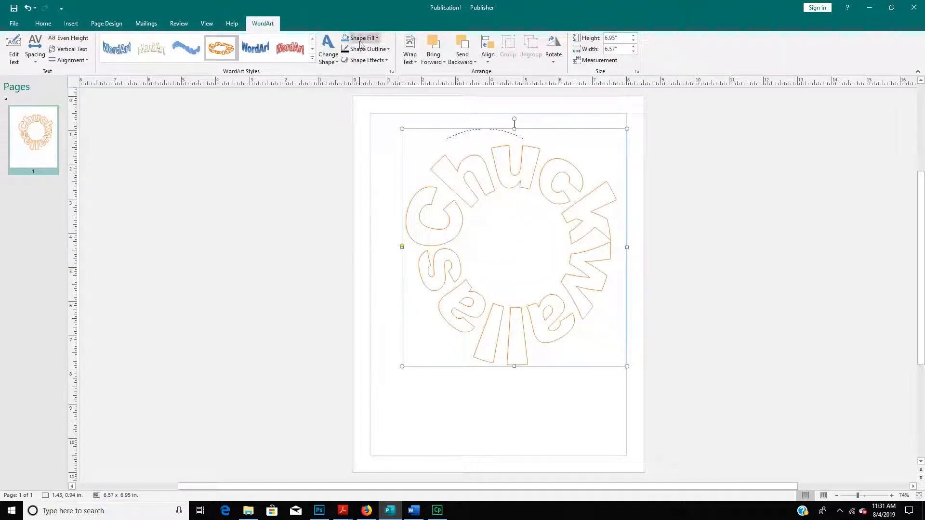
{"action": "mouse_move", "coordinate": [366, 50]}
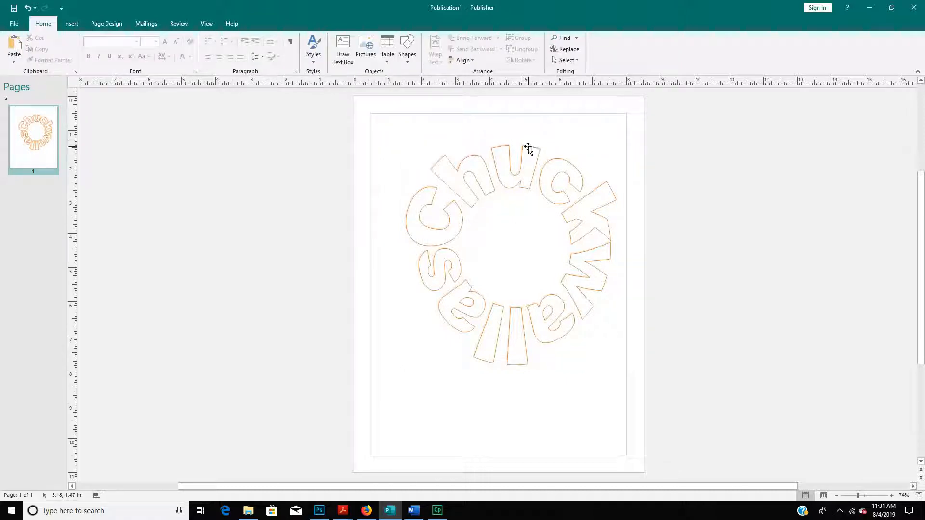
{"action": "left_click_drag", "start_coordinate": [527, 148], "coordinate": [530, 167]}
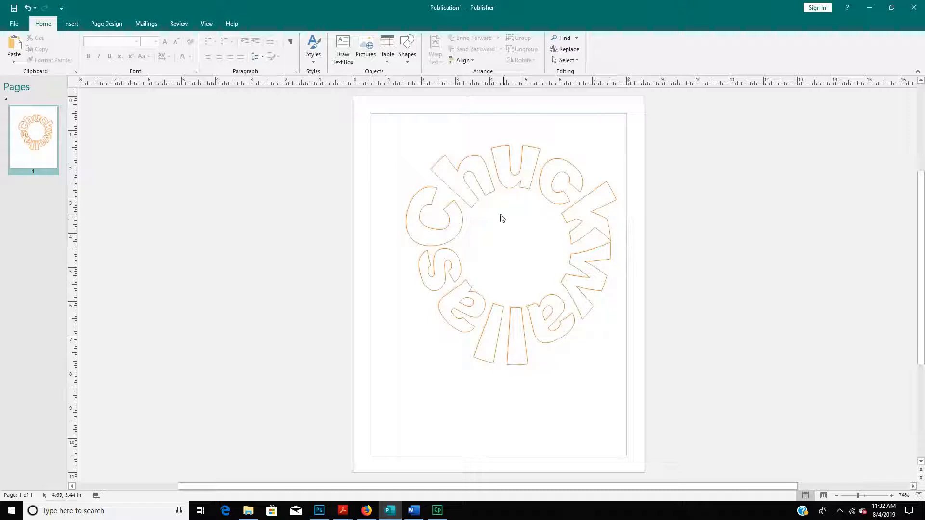
{"action": "mouse_move", "coordinate": [545, 216]}
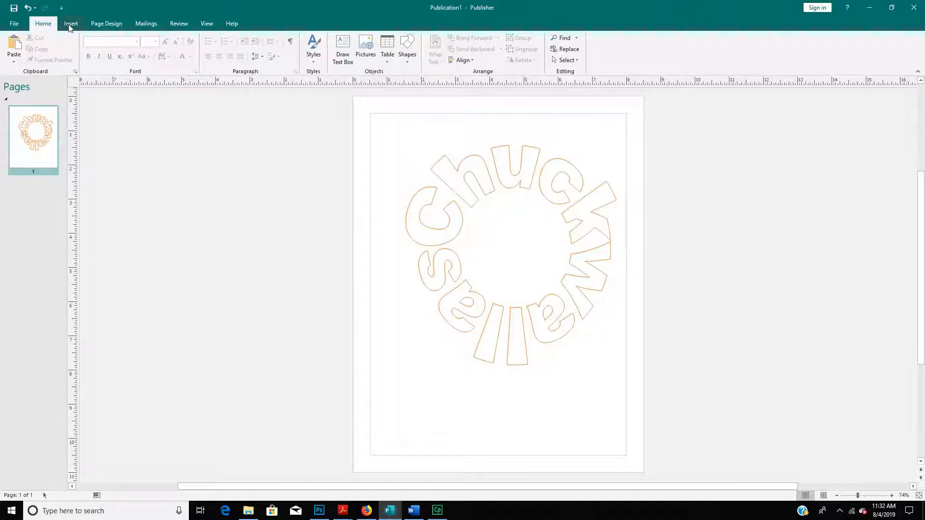
Insert the red chuckwalla silhouette picture from the Images for logo folder.
{"action": "left_click", "coordinate": [71, 23]}
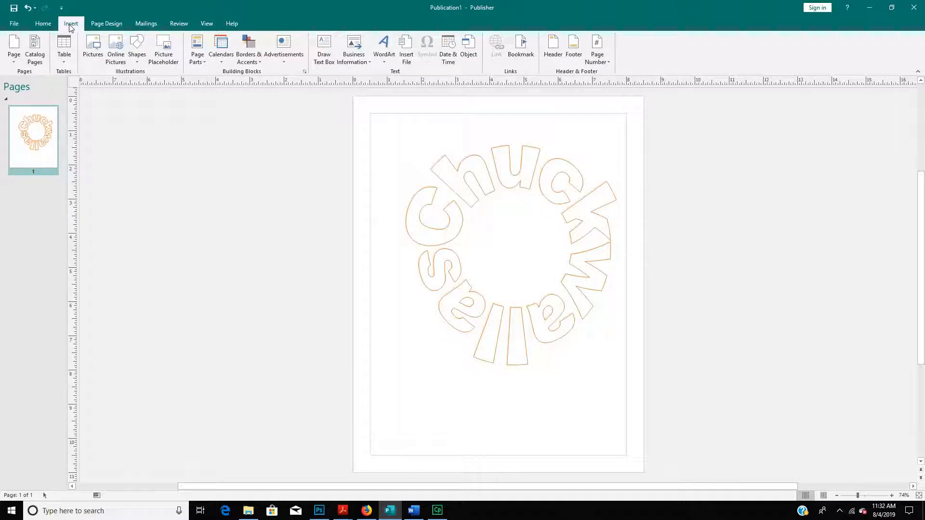
{"action": "mouse_move", "coordinate": [93, 45]}
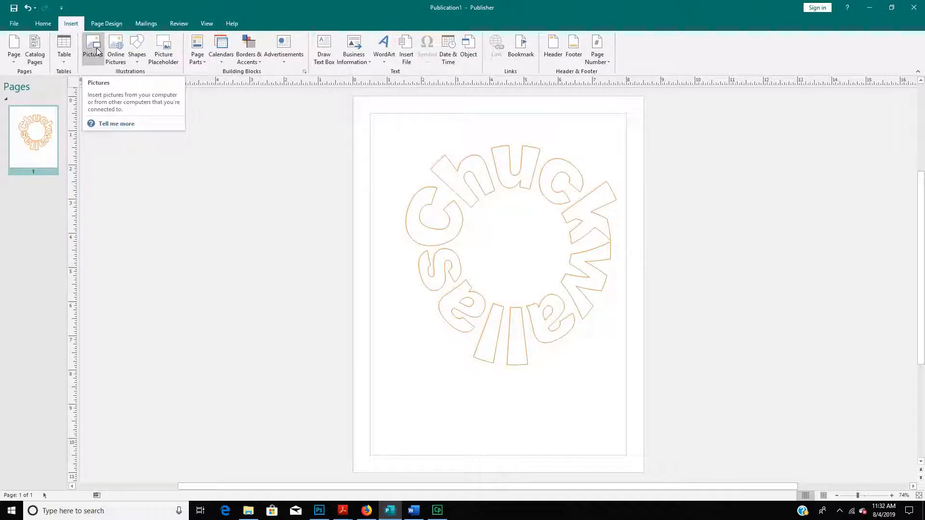
{"action": "left_click", "coordinate": [92, 43]}
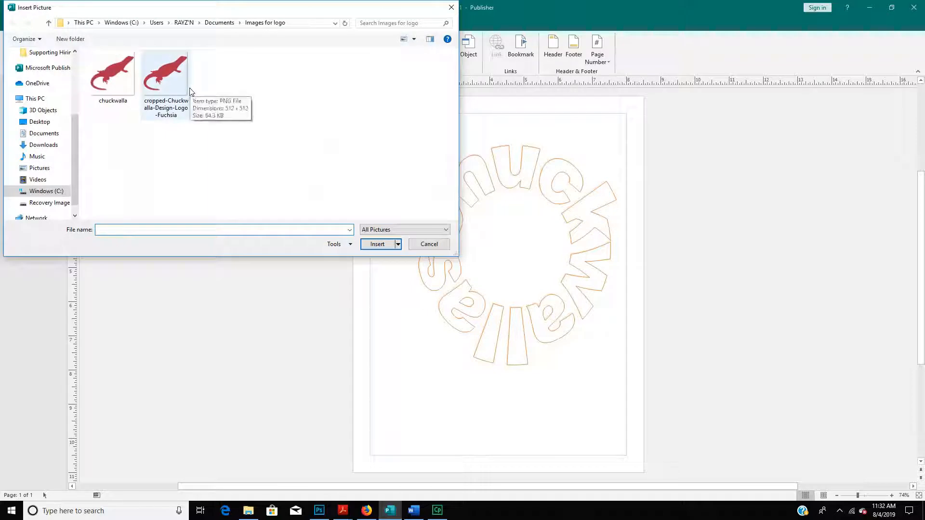
{"action": "left_click", "coordinate": [378, 244]}
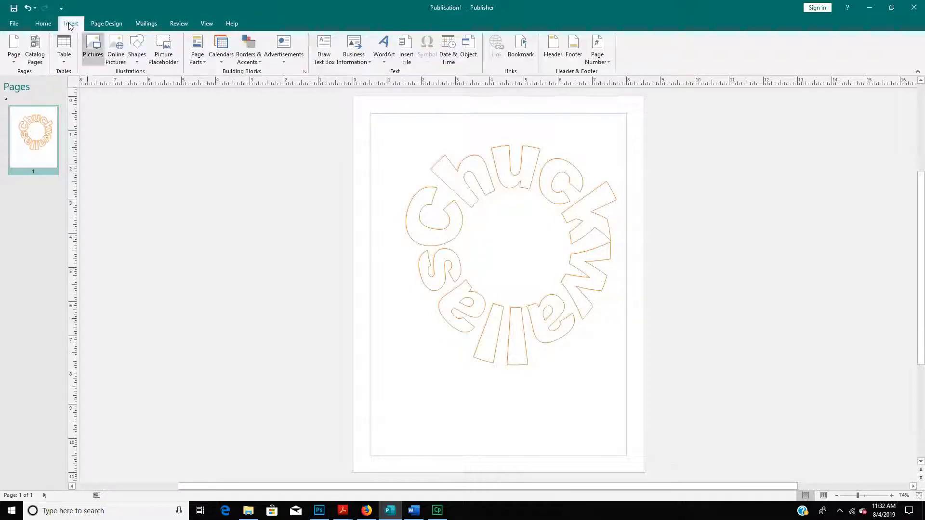
{"action": "left_click", "coordinate": [92, 45]}
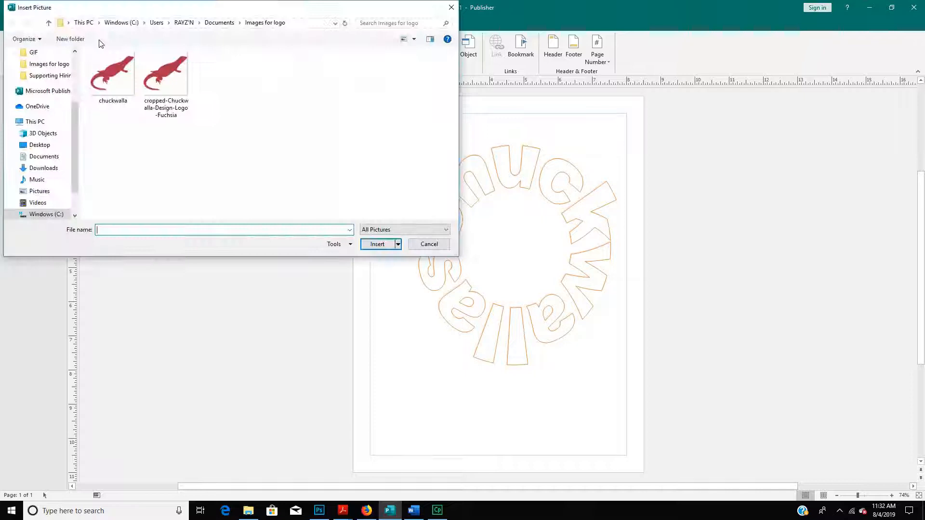
{"action": "double_click", "coordinate": [113, 72]}
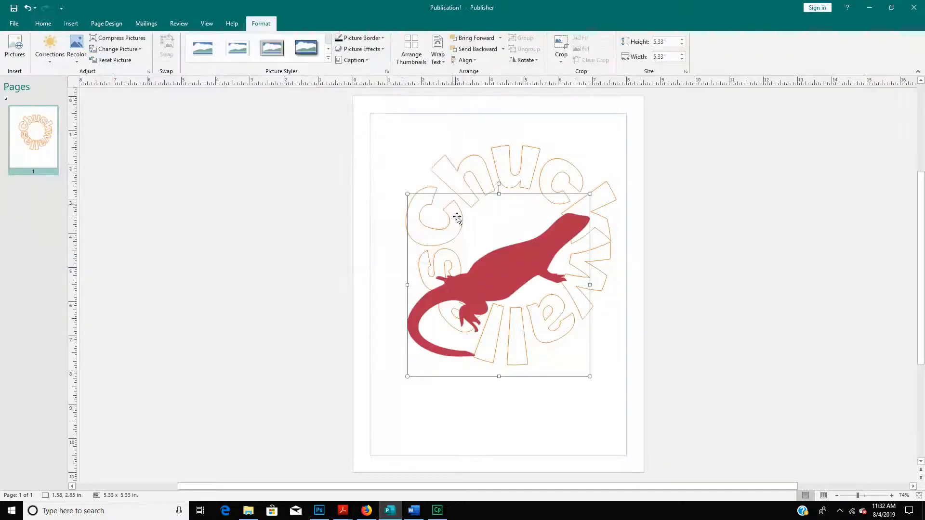
Center the chuckwalla picture inside the circular lettering and deselect it.
{"action": "left_click_drag", "start_coordinate": [456, 219], "coordinate": [492, 305]}
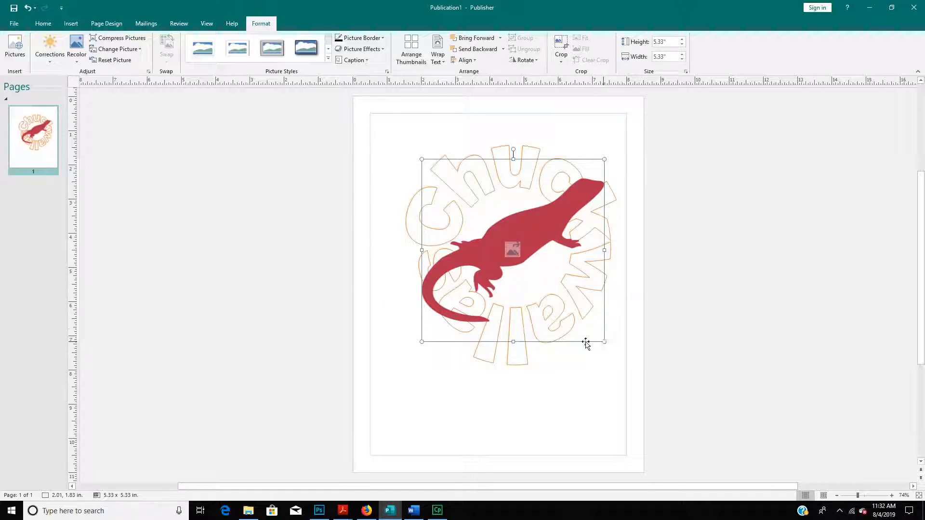
{"action": "mouse_move", "coordinate": [439, 162]}
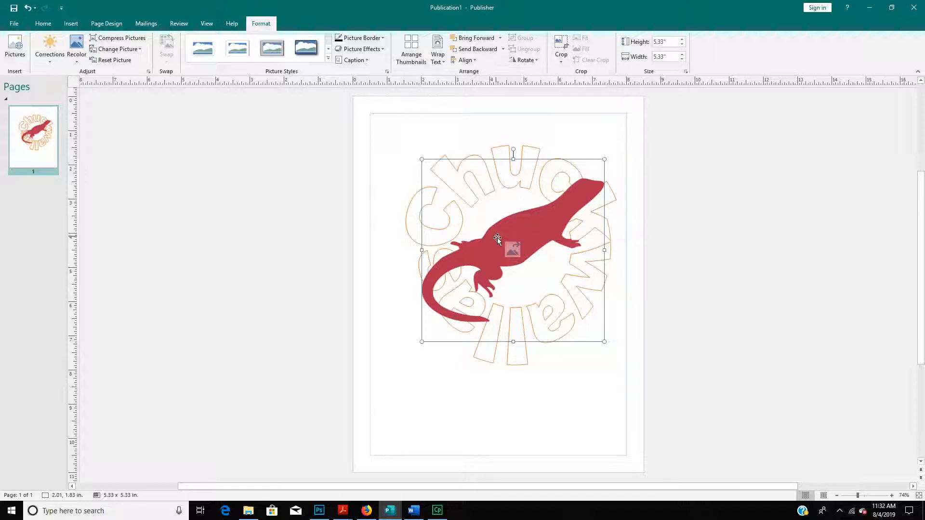
{"action": "left_click", "coordinate": [365, 307]}
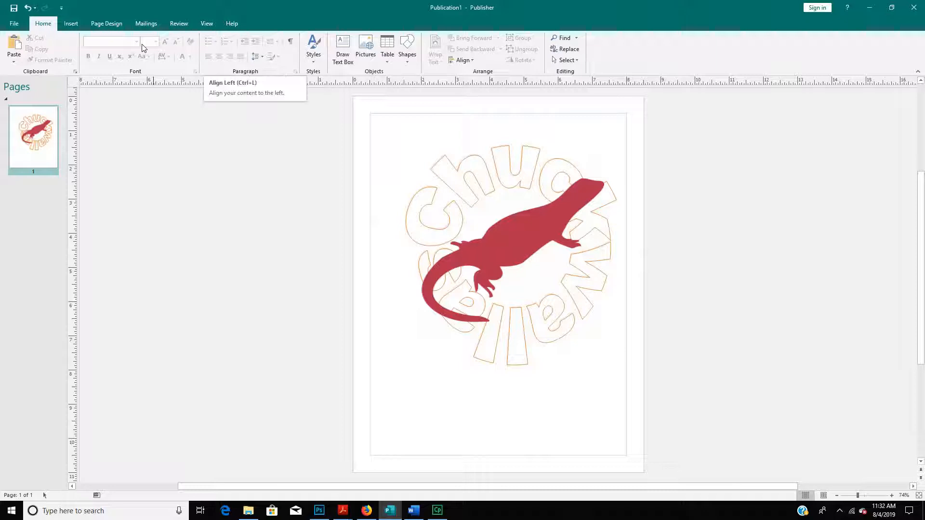
{"action": "left_click", "coordinate": [71, 23]}
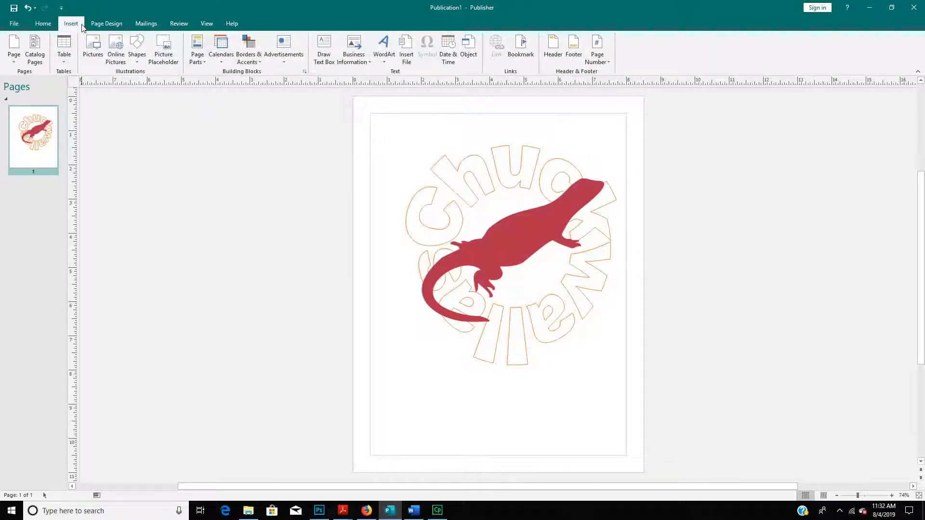
Bring up the shapes gallery to add a sun shape.
{"action": "left_click", "coordinate": [137, 46]}
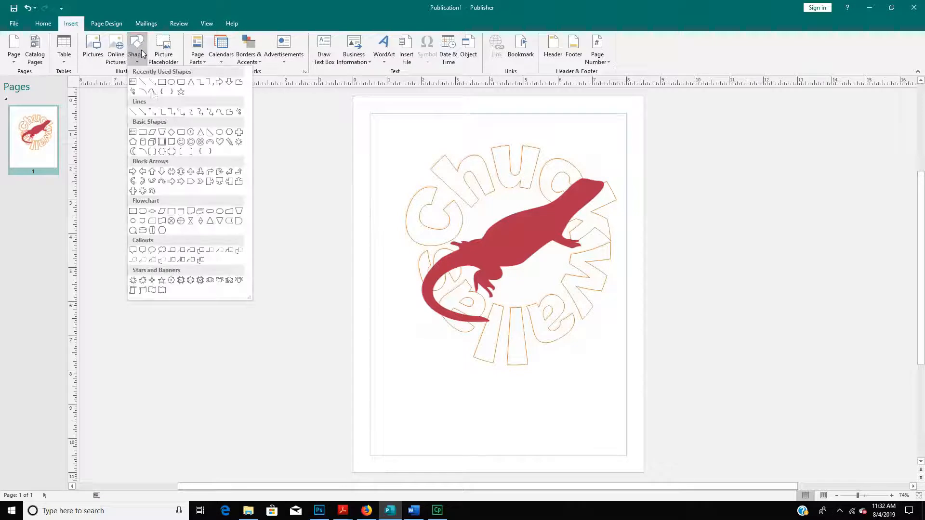
{"action": "mouse_move", "coordinate": [239, 220]}
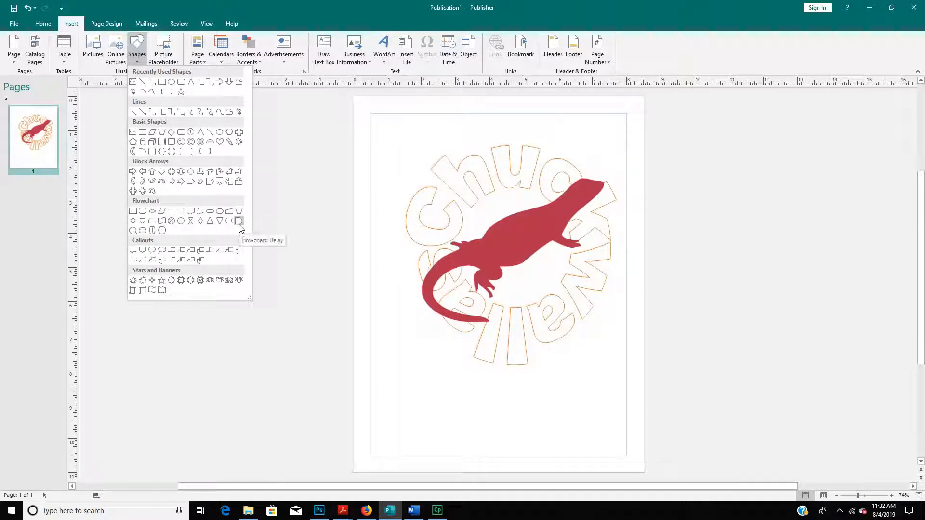
{"action": "mouse_move", "coordinate": [239, 145]}
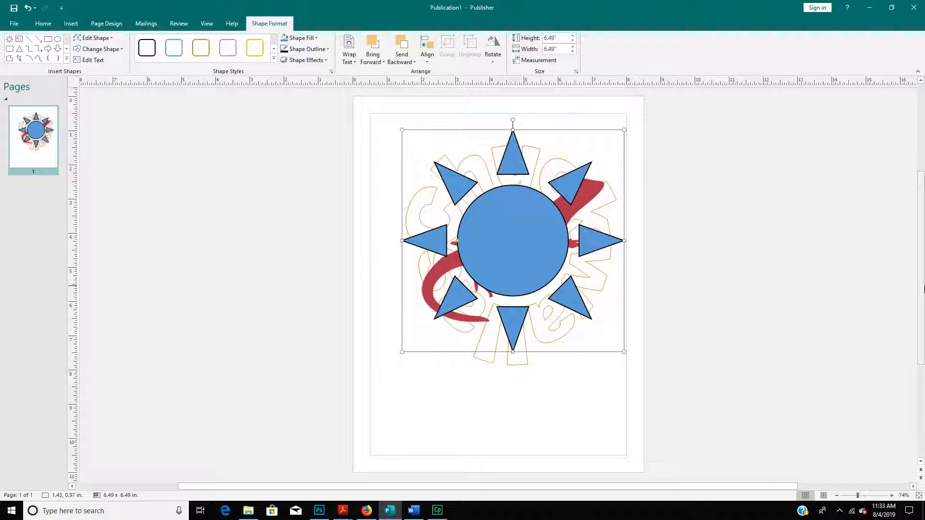
{"action": "mouse_move", "coordinate": [622, 127]}
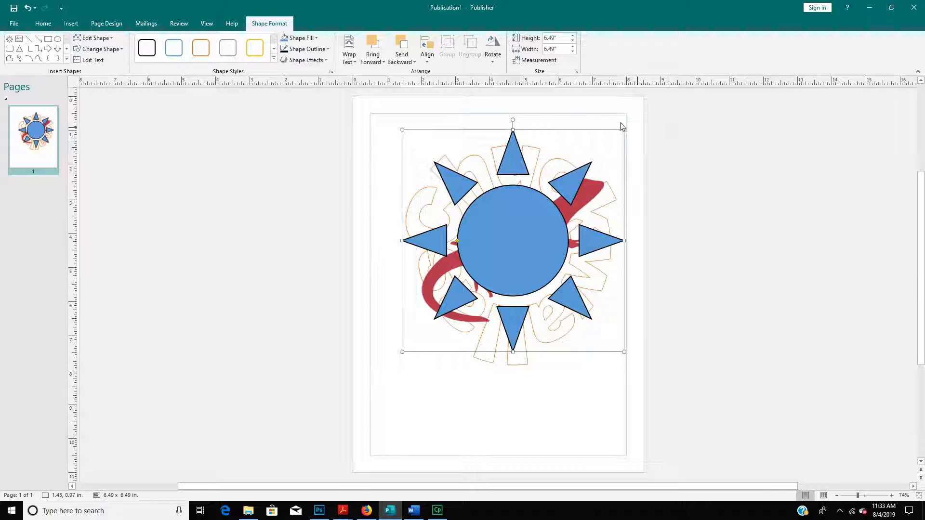
Send the blue sun shape to the back, behind the lizard and lettering.
{"action": "left_click", "coordinate": [400, 62]}
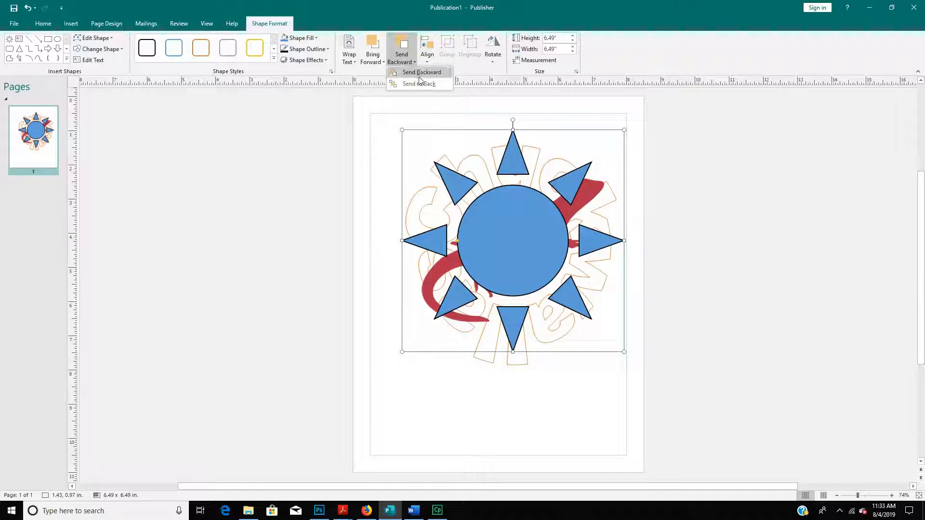
{"action": "left_click", "coordinate": [420, 83]}
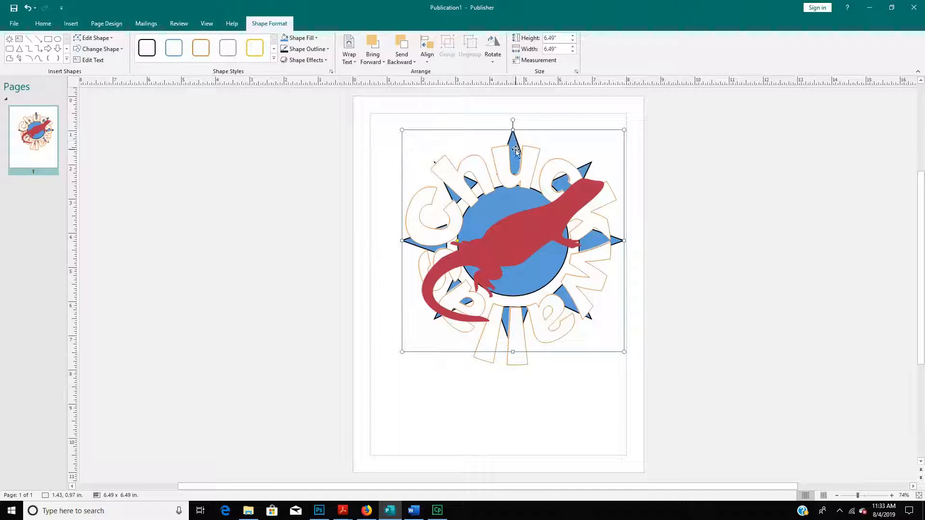
{"action": "mouse_move", "coordinate": [515, 143]}
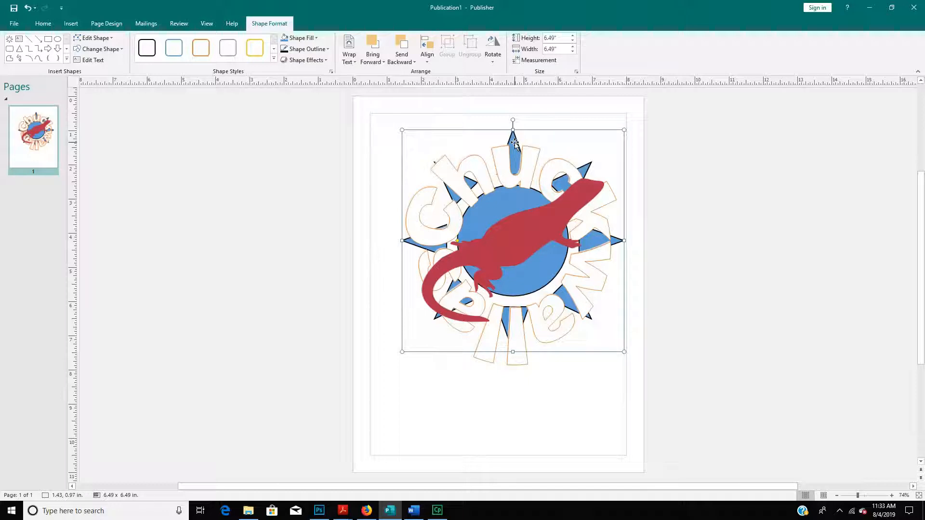
{"action": "mouse_move", "coordinate": [411, 116]}
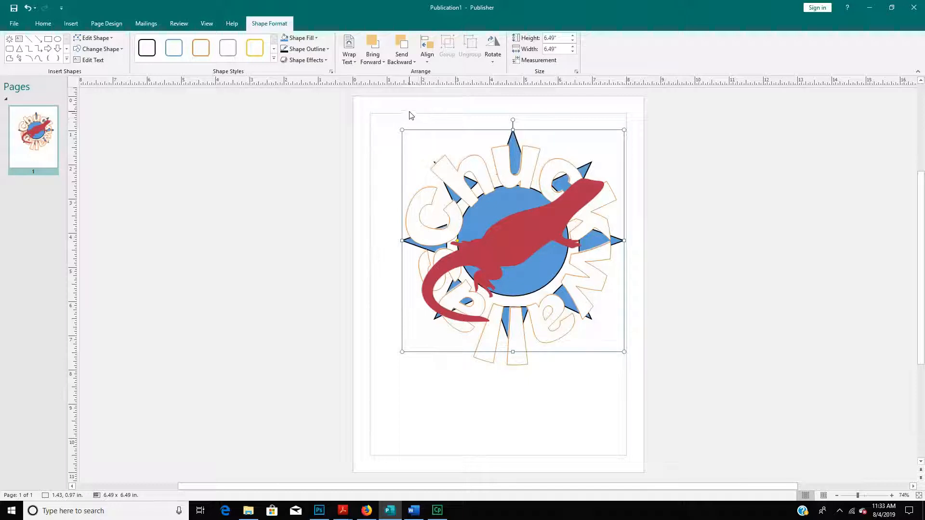
{"action": "mouse_move", "coordinate": [508, 138]}
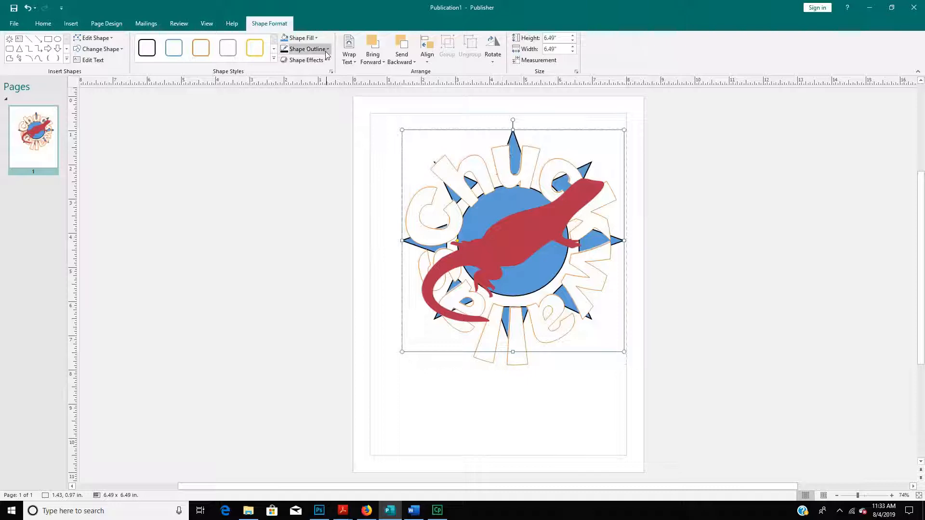
Sample the lizard's red as the sun's outline colour.
{"action": "left_click", "coordinate": [307, 48]}
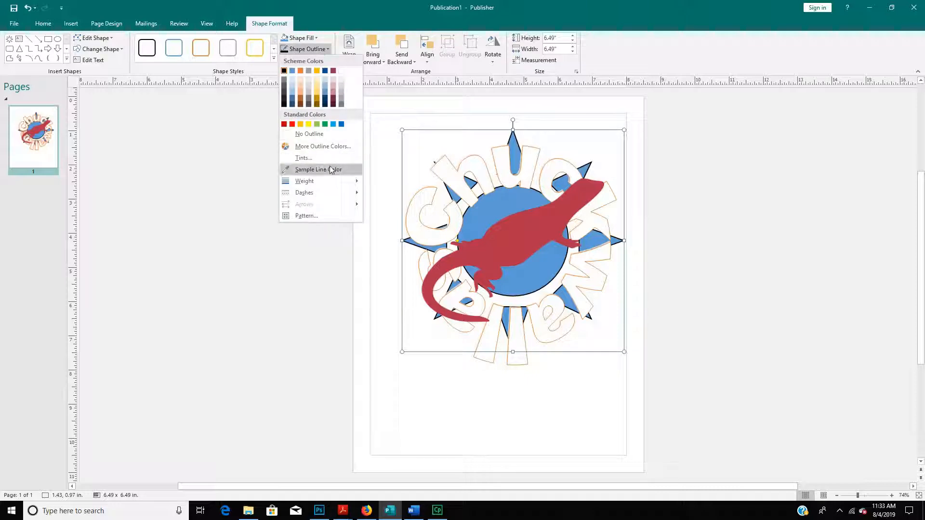
{"action": "mouse_move", "coordinate": [328, 174]}
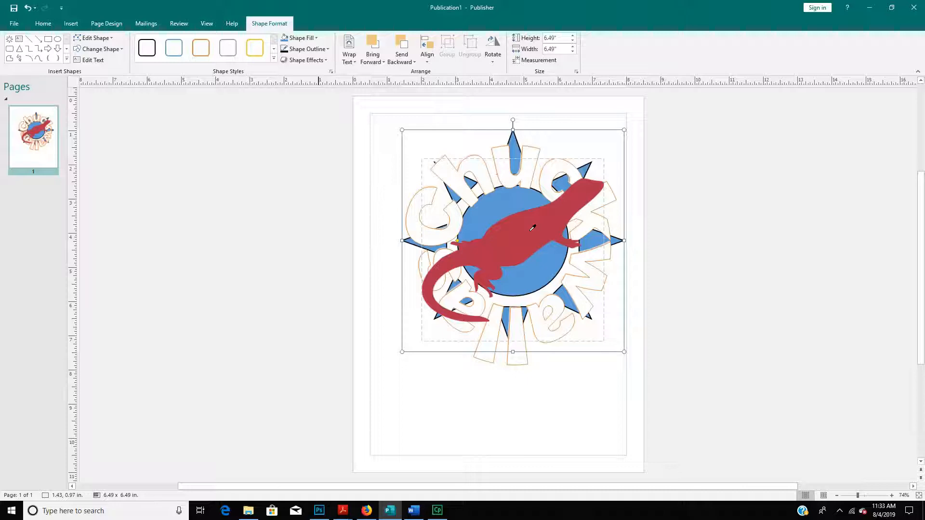
{"action": "left_click", "coordinate": [307, 50]}
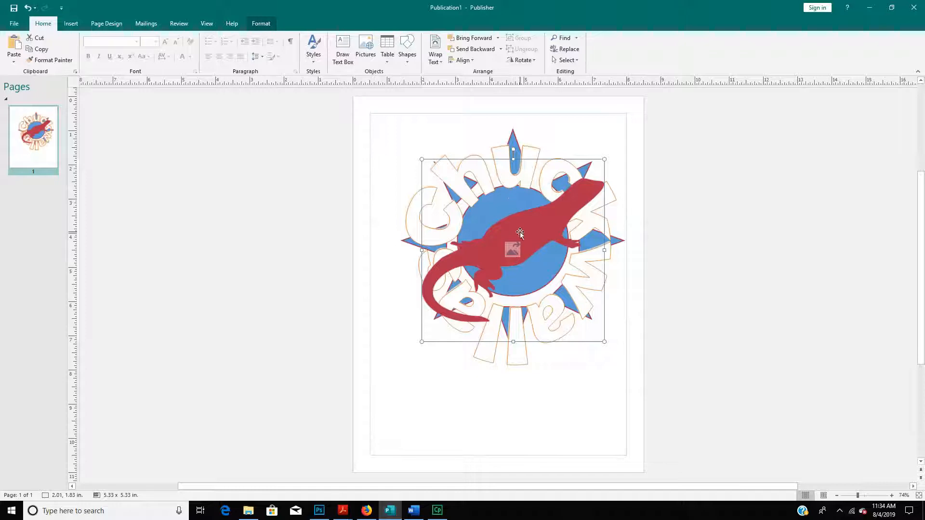
Restyle the Chuckwallas lettering as solid golden-yellow letters with a red outline.
{"action": "left_click_drag", "start_coordinate": [520, 234], "coordinate": [519, 294]}
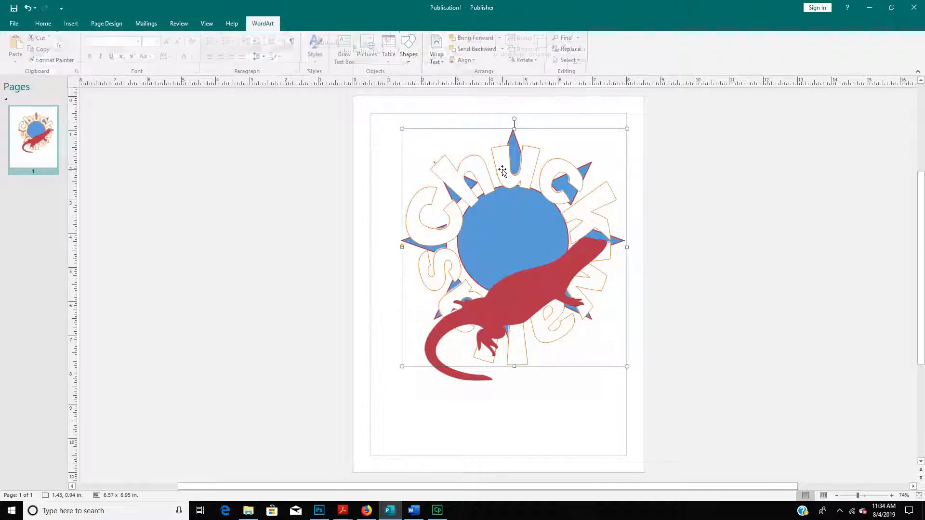
{"action": "left_click", "coordinate": [262, 23]}
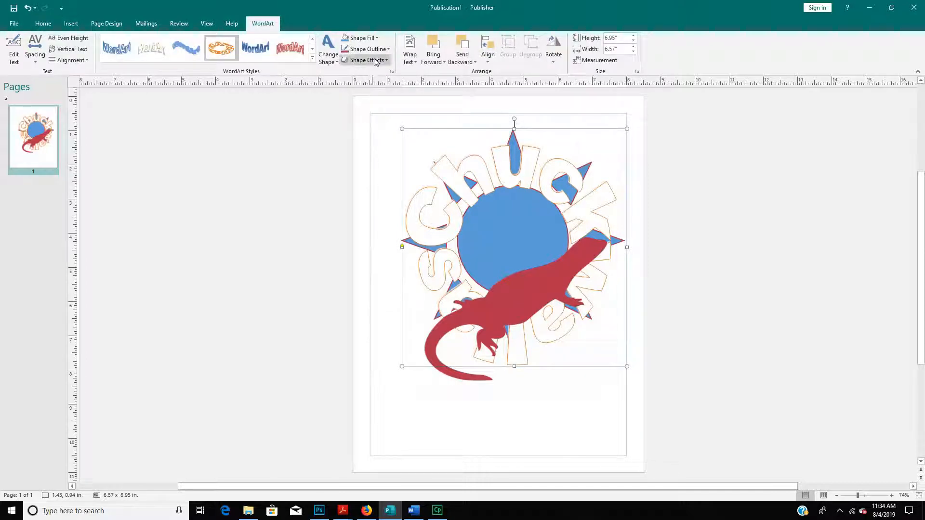
{"action": "mouse_move", "coordinate": [366, 48]}
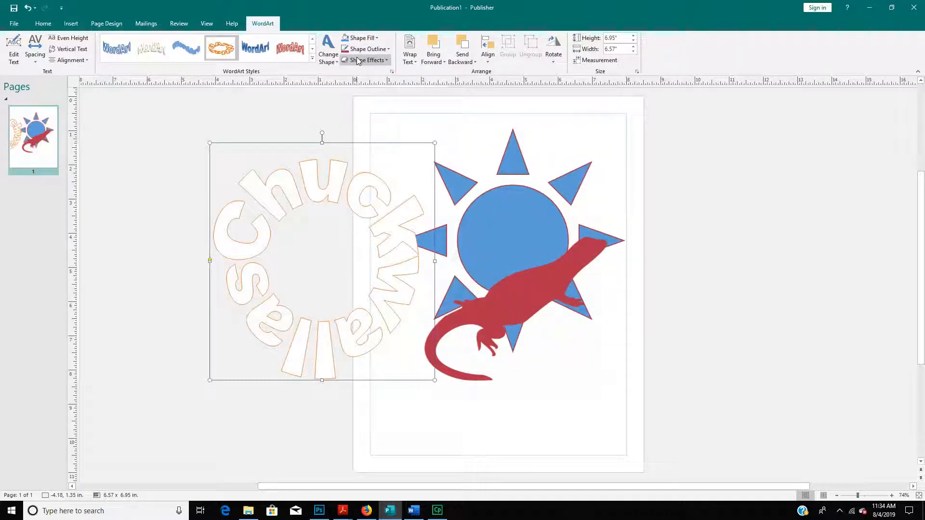
{"action": "mouse_move", "coordinate": [359, 38]}
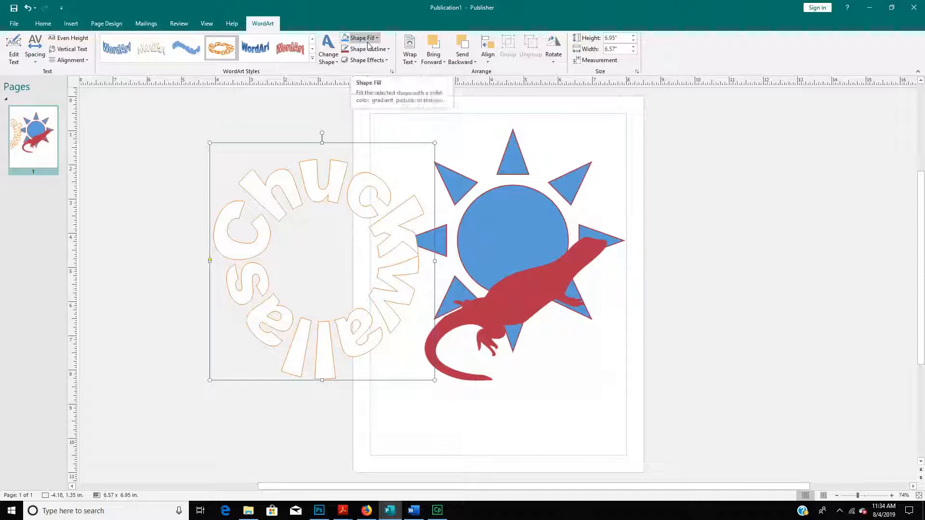
{"action": "mouse_move", "coordinate": [451, 164]}
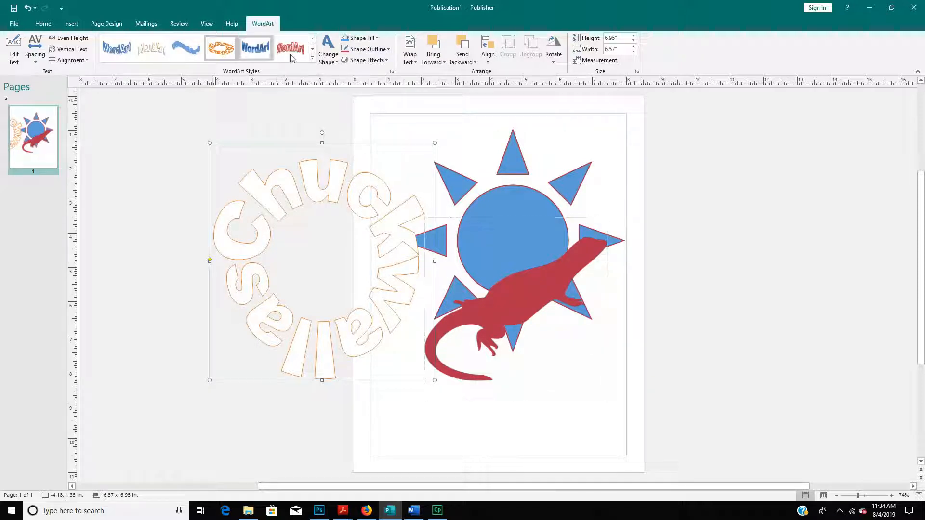
{"action": "left_click", "coordinate": [358, 38]}
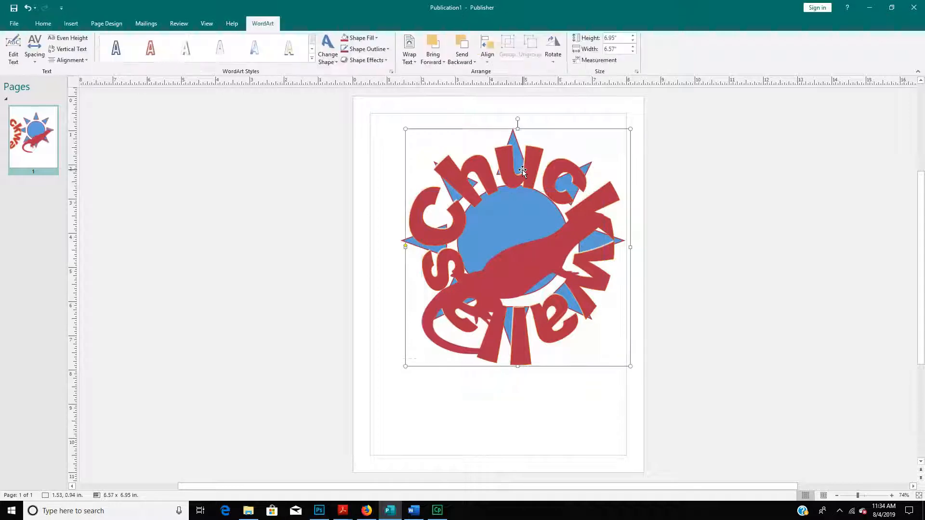
{"action": "mouse_move", "coordinate": [366, 49]}
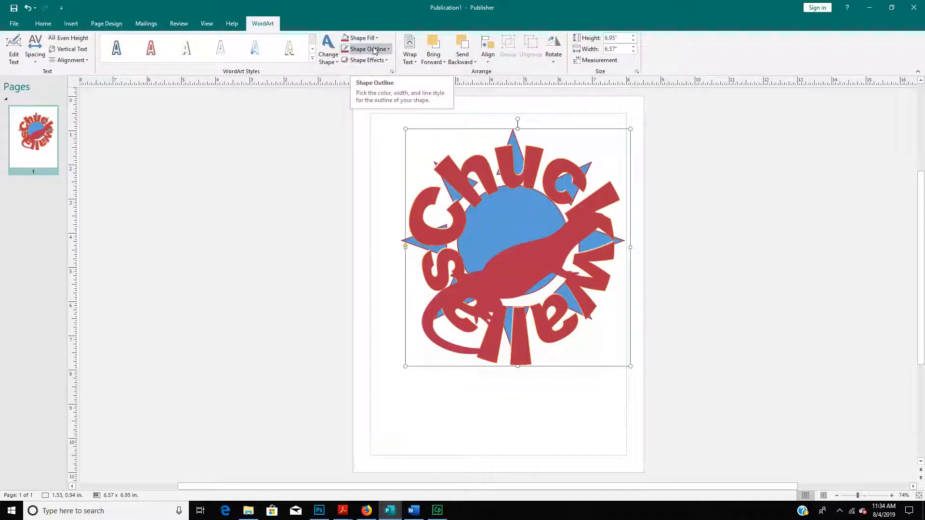
{"action": "left_click", "coordinate": [359, 38]}
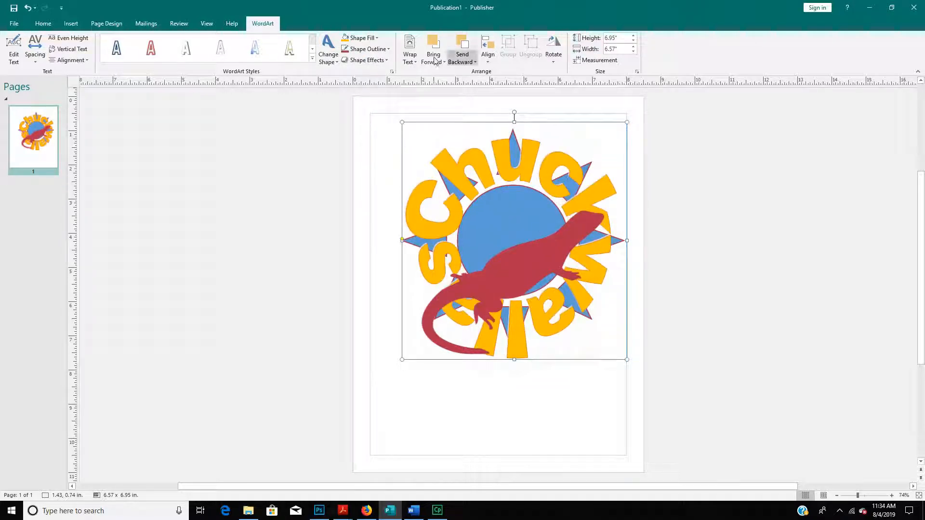
{"action": "left_click", "coordinate": [366, 48]}
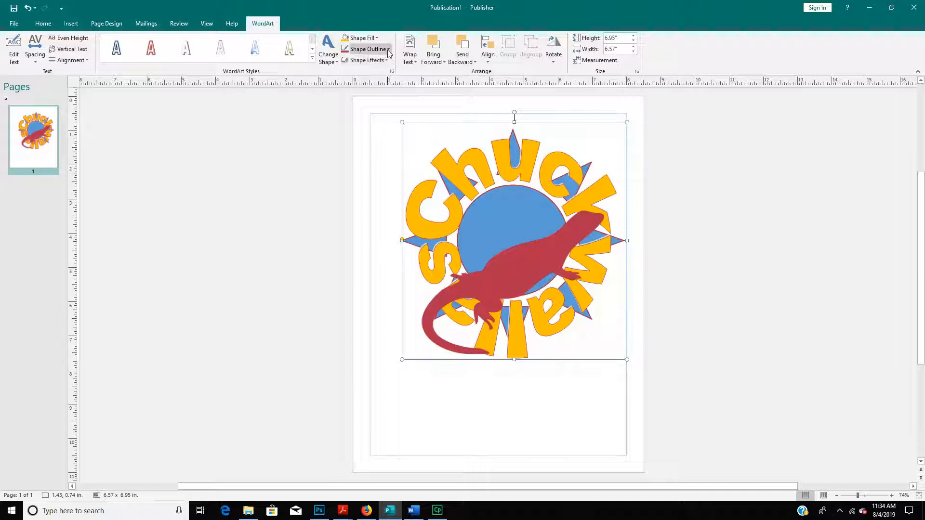
{"action": "left_click", "coordinate": [368, 48]}
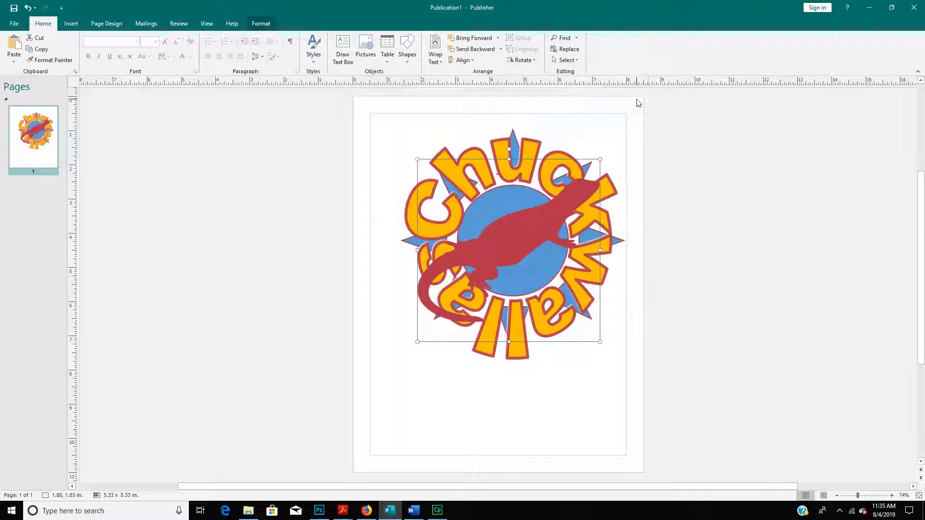
Arrange the lizard and sun together centered within the lettering and deselect the logo.
{"action": "left_click_drag", "start_coordinate": [508, 248], "coordinate": [681, 266]}
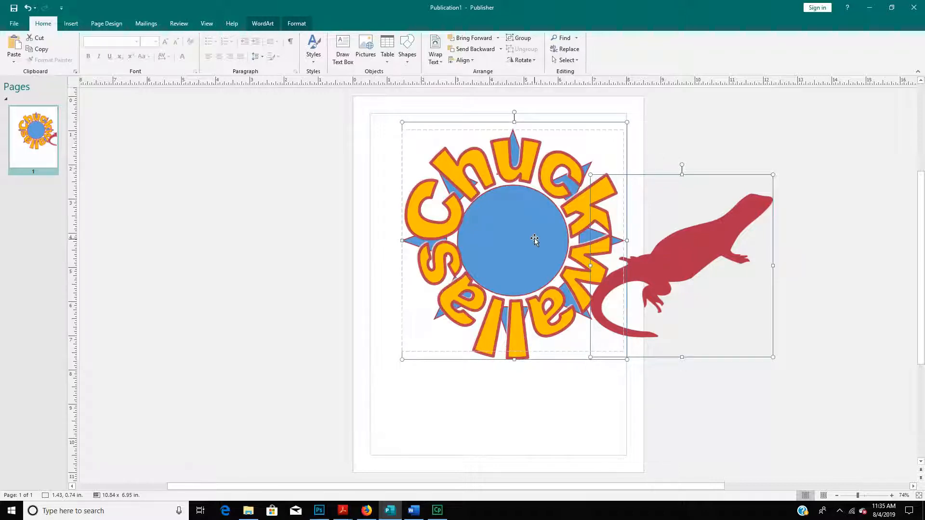
{"action": "left_click", "coordinate": [535, 242]}
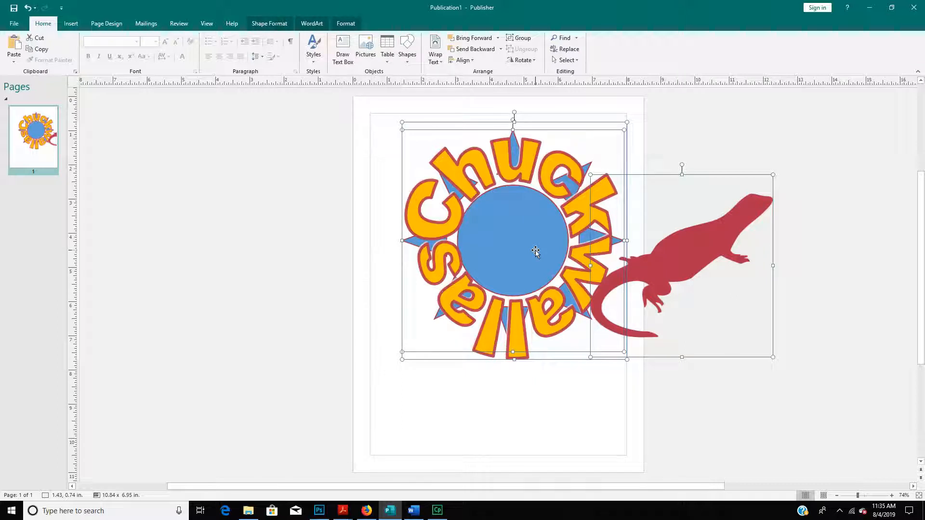
{"action": "mouse_move", "coordinate": [536, 129]}
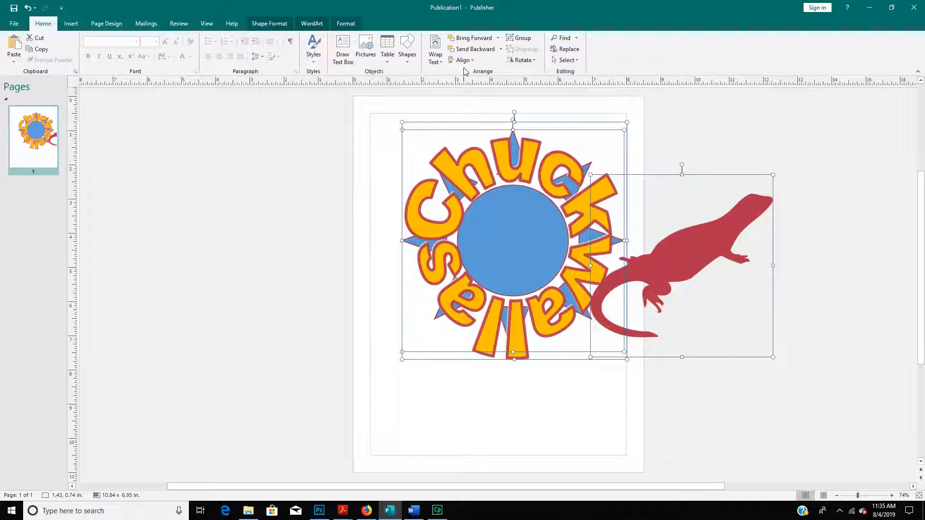
{"action": "left_click_drag", "start_coordinate": [681, 266], "coordinate": [587, 239]}
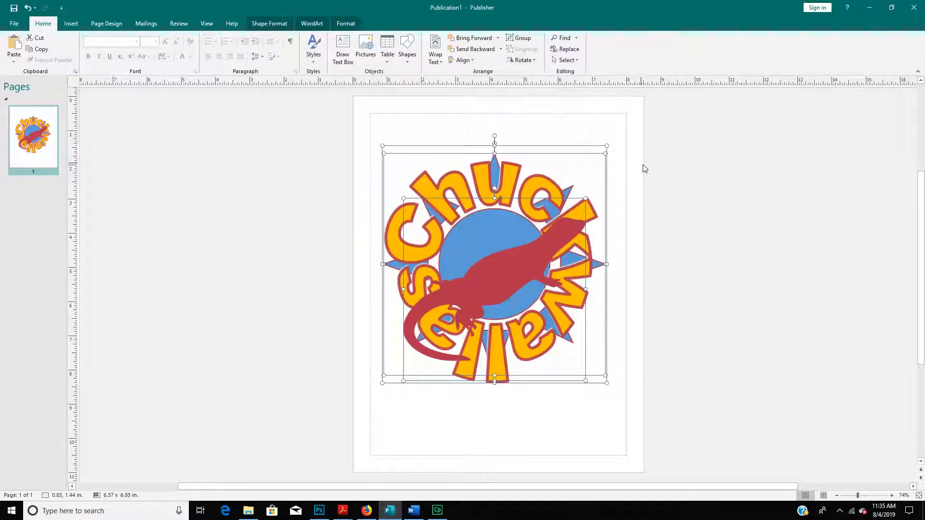
{"action": "left_click", "coordinate": [564, 165]}
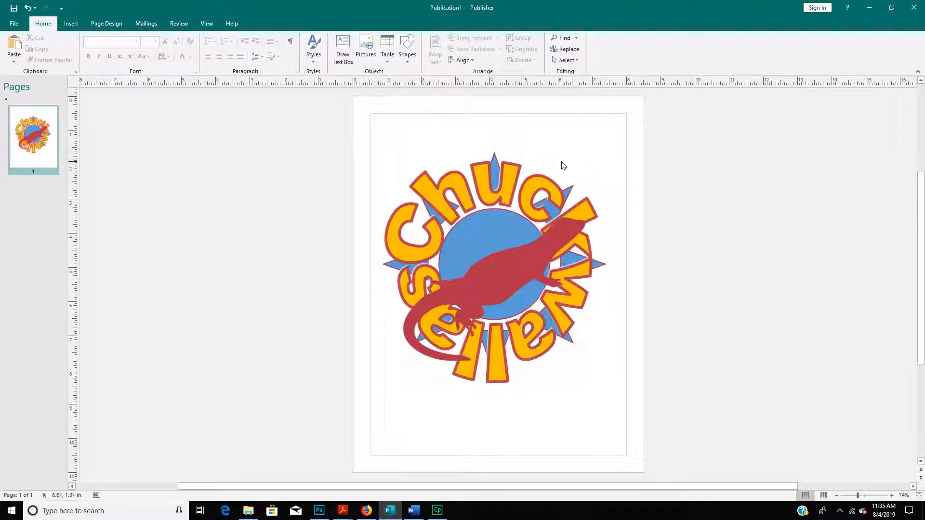
{"action": "mouse_move", "coordinate": [479, 136]}
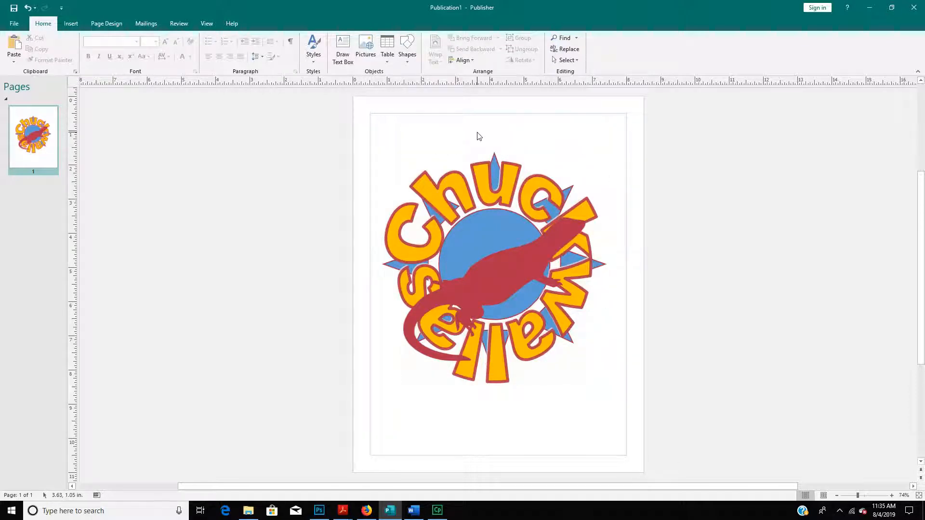
{"action": "mouse_move", "coordinate": [566, 60]}
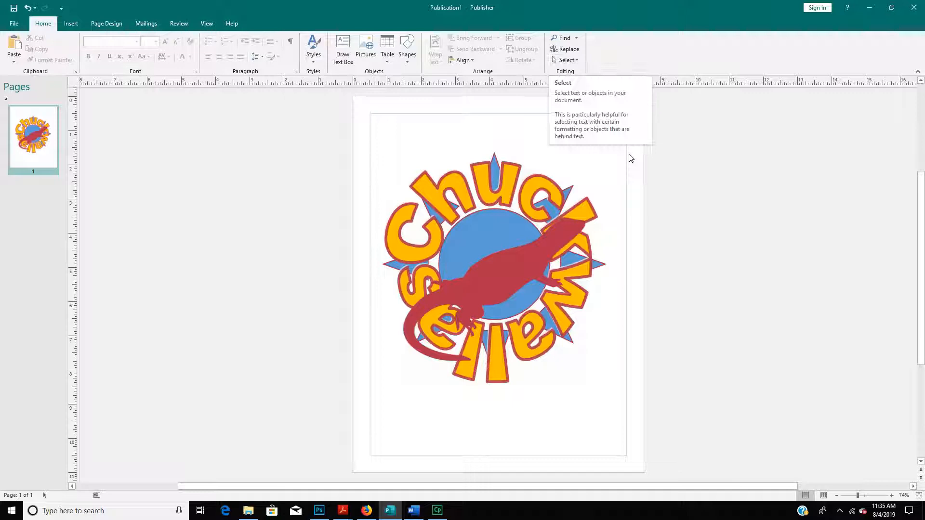
{"action": "left_click", "coordinate": [511, 291]}
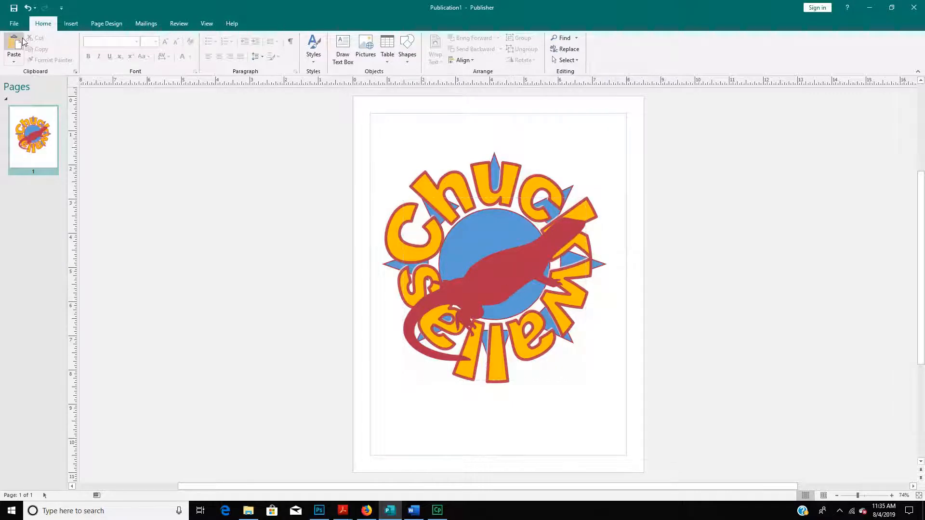
Save the publication as 'Finished Logo' in the Images for logo folder.
{"action": "left_click", "coordinate": [16, 23]}
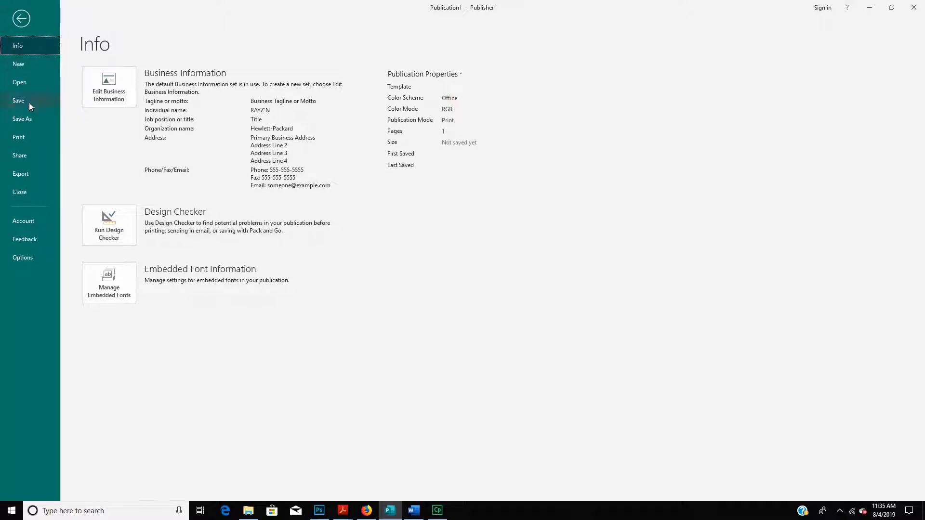
{"action": "left_click", "coordinate": [21, 120]}
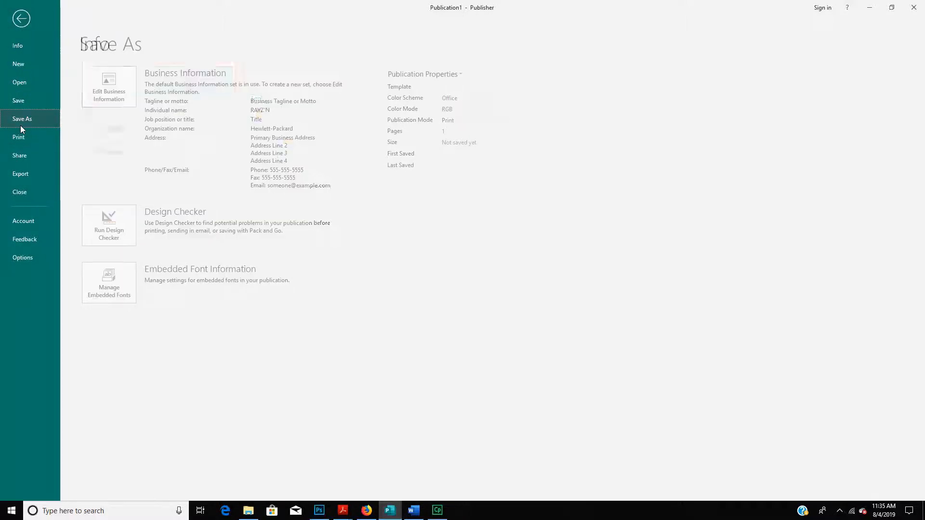
{"action": "left_click", "coordinate": [22, 119]}
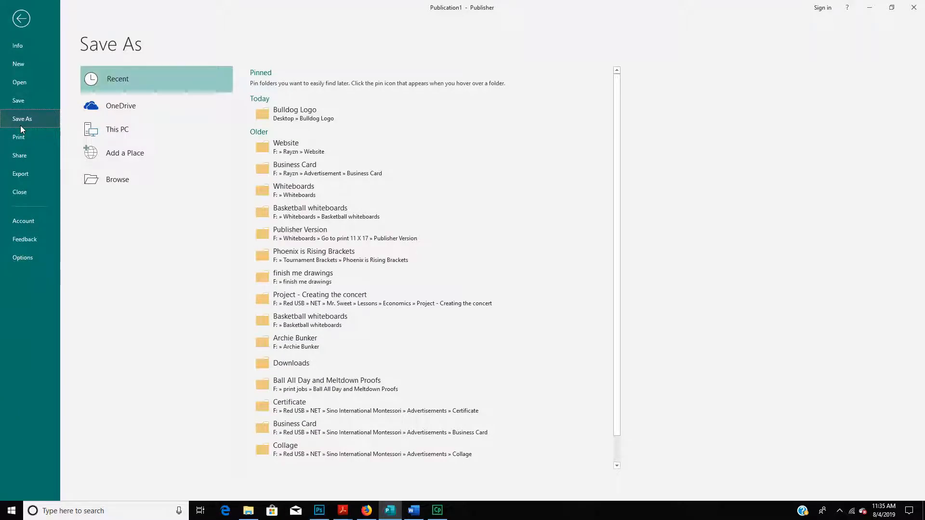
{"action": "left_click", "coordinate": [118, 179]}
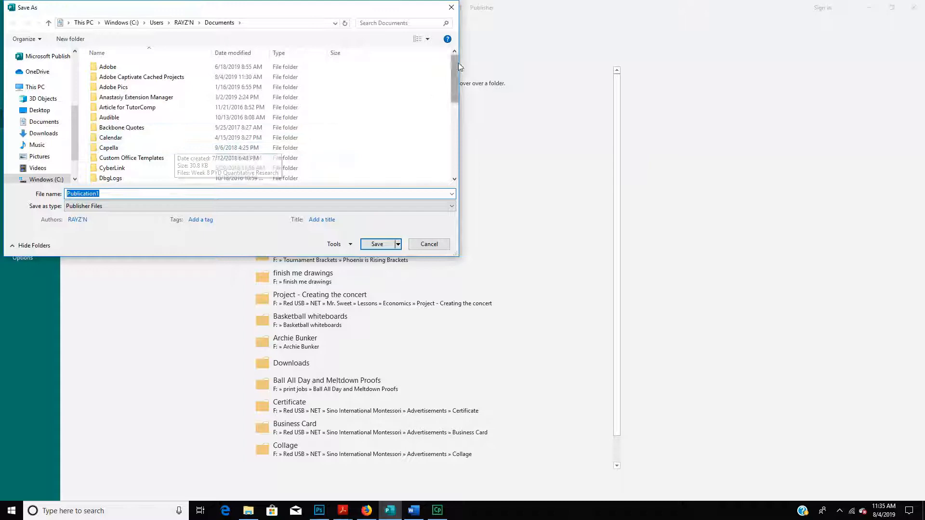
{"action": "mouse_move", "coordinate": [87, 94]}
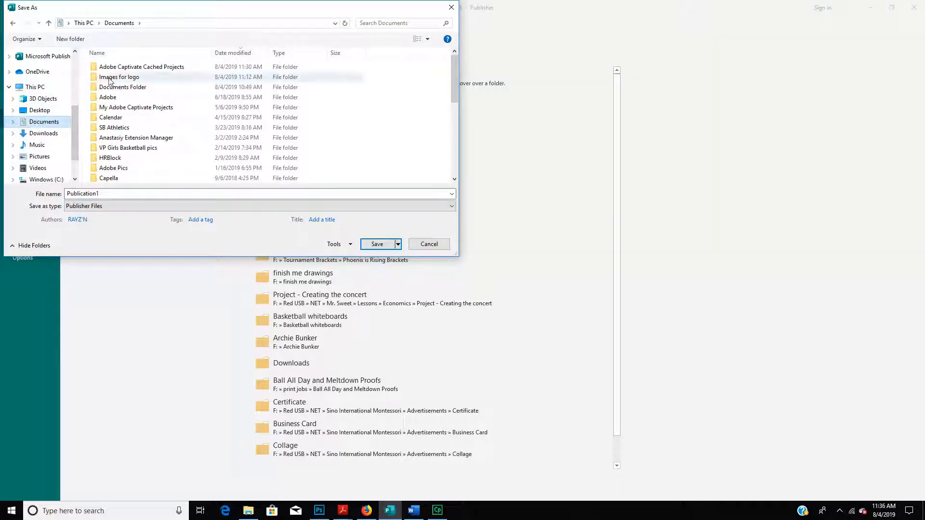
{"action": "double_click", "coordinate": [117, 77]}
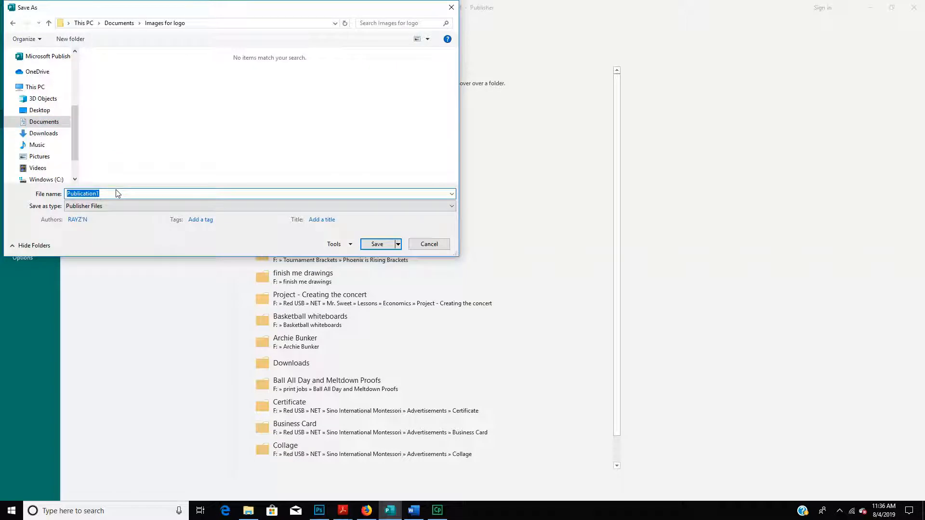
{"action": "type", "text": "Finished Logo"}
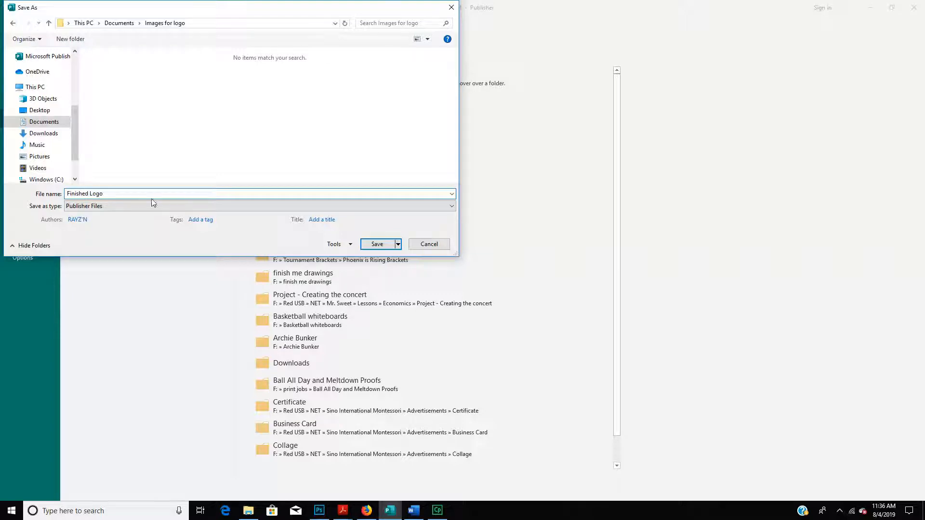
{"action": "left_click", "coordinate": [450, 205]}
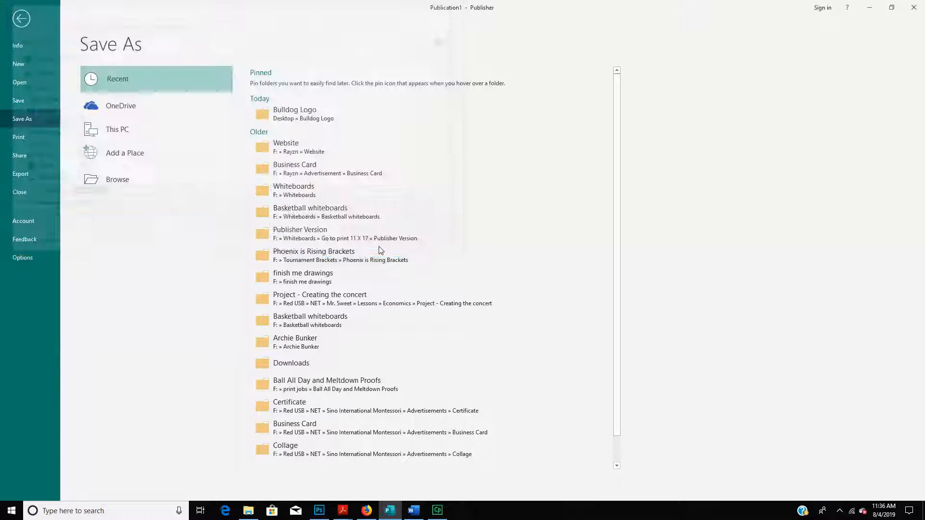
{"action": "left_click", "coordinate": [19, 17]}
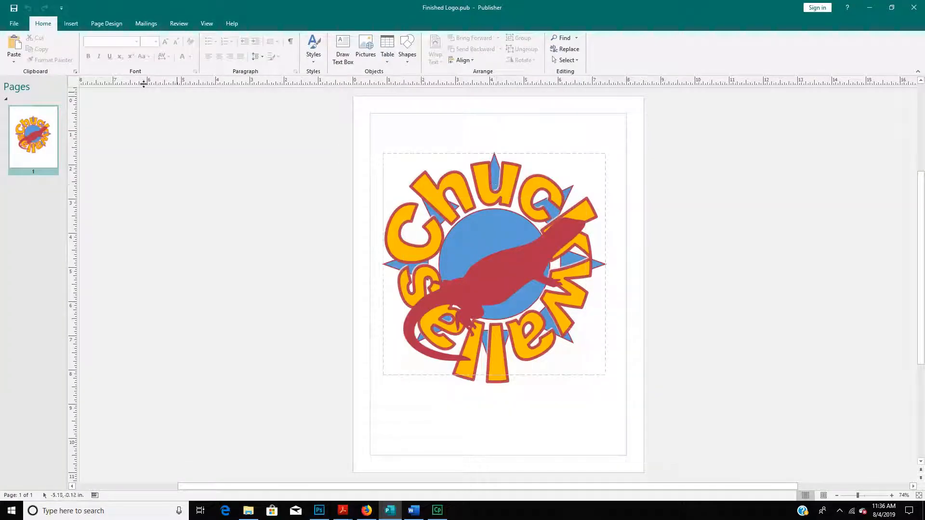
Save a JPEG copy of the logo named Finished Logo in the Images for logo folder.
{"action": "left_click", "coordinate": [15, 23]}
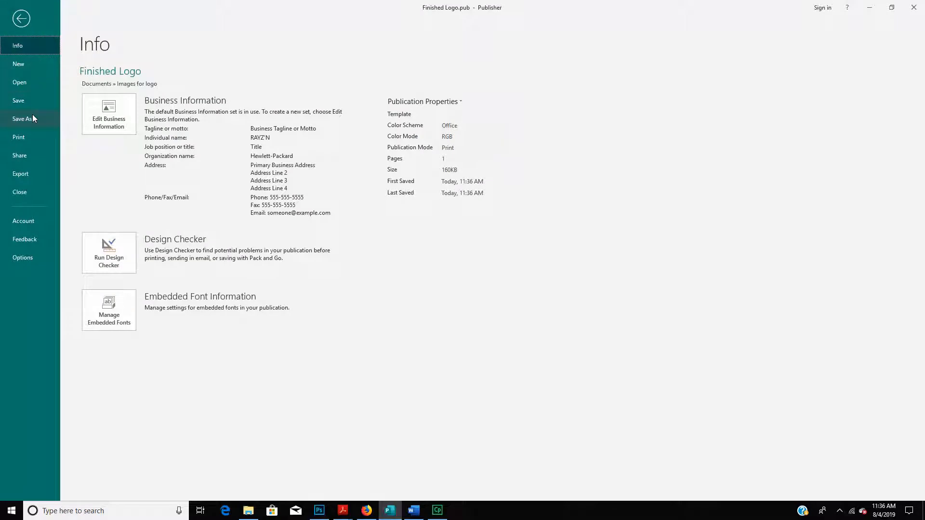
{"action": "left_click", "coordinate": [22, 118]}
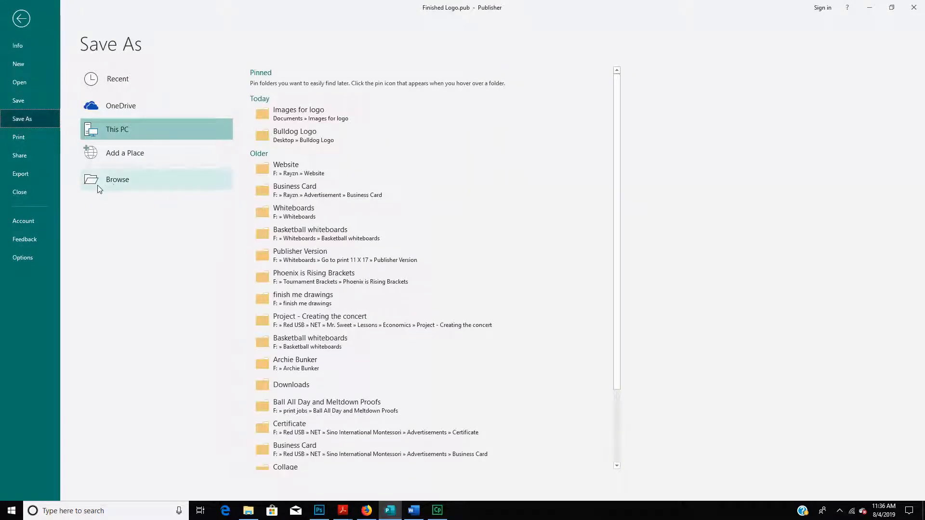
{"action": "left_click", "coordinate": [117, 180]}
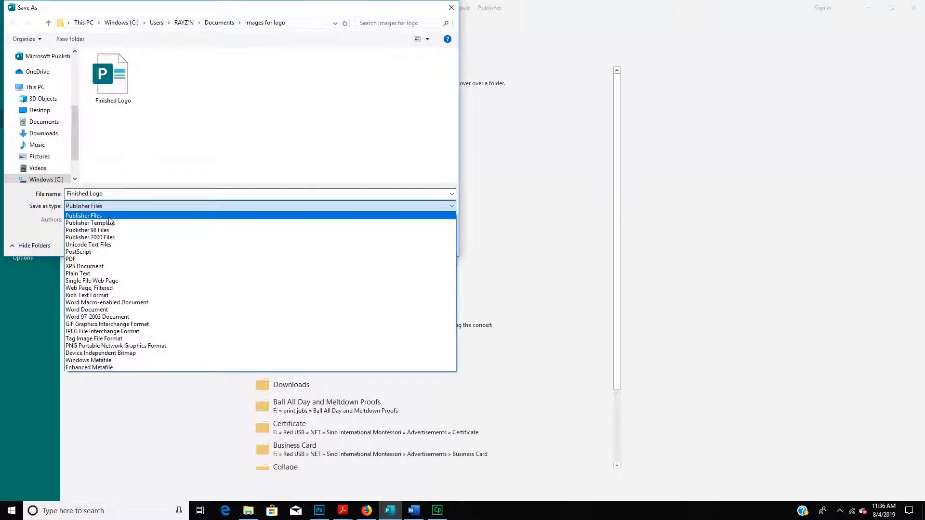
{"action": "left_click", "coordinate": [102, 331]}
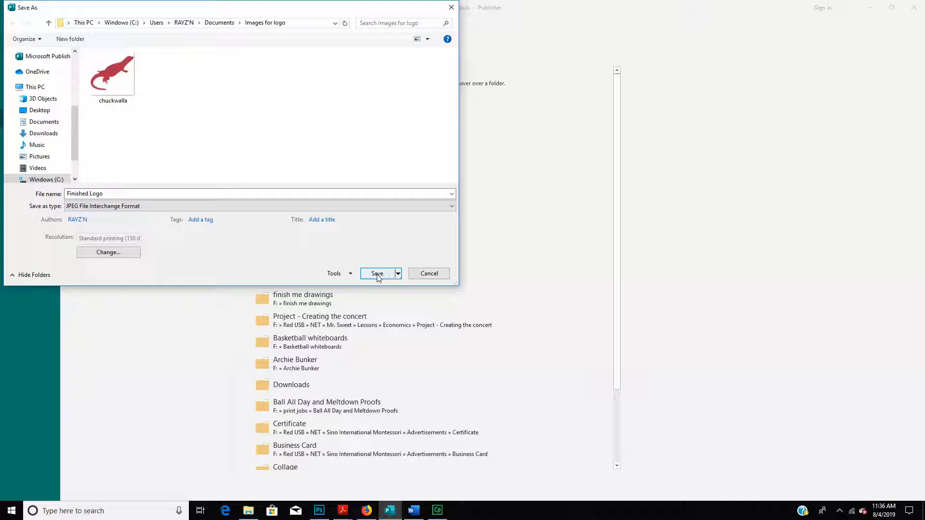
{"action": "left_click", "coordinate": [376, 273]}
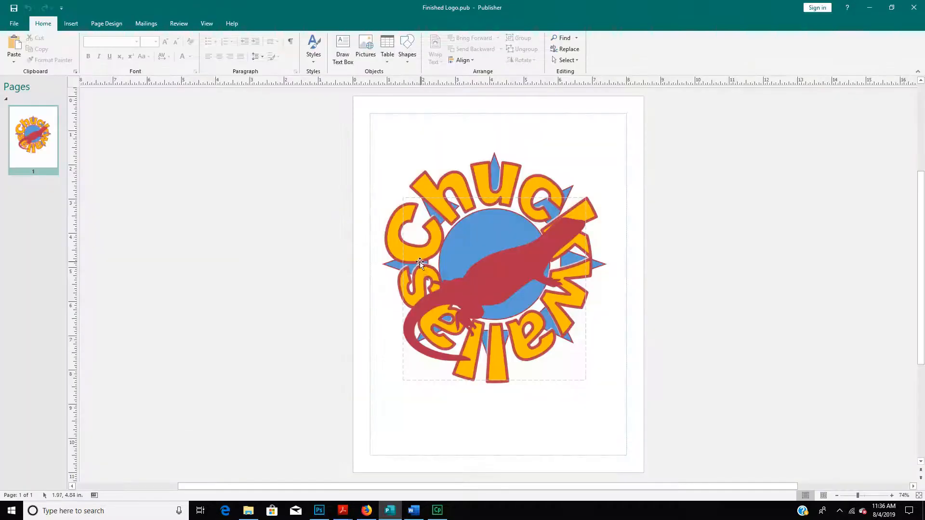
{"action": "mouse_move", "coordinate": [389, 511]}
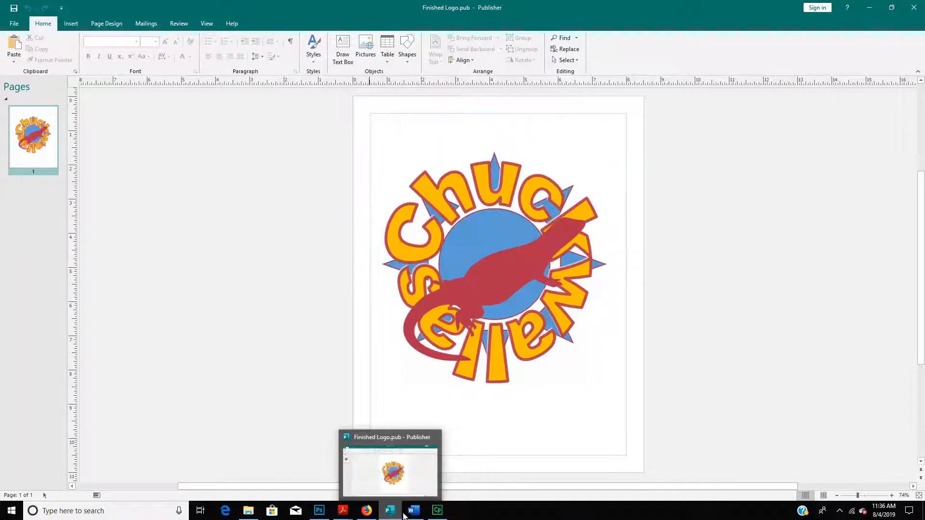
Switch from Publisher to the blank Word document via the taskbar.
{"action": "left_click", "coordinate": [413, 511]}
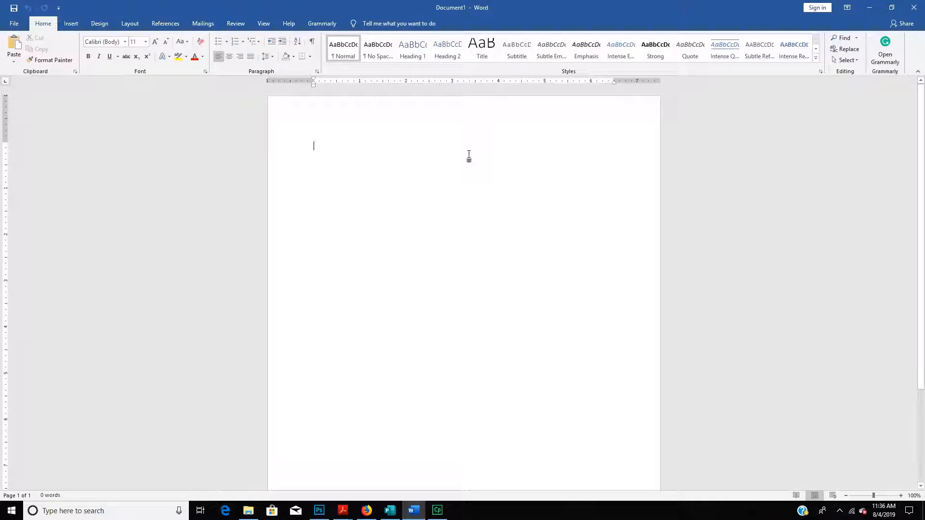
{"action": "left_click", "coordinate": [70, 23]}
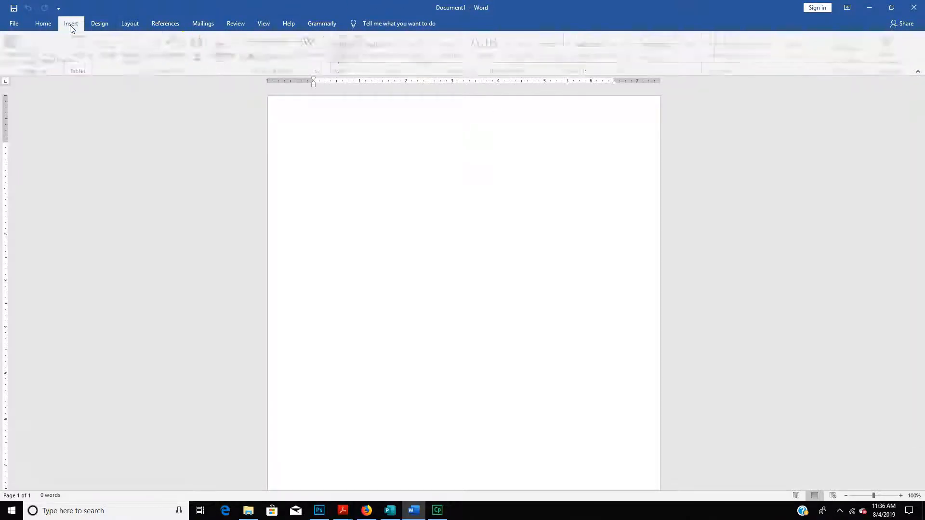
Browse the Insert Picture dialog to Documents > Images for logo with All Files listed.
{"action": "left_click", "coordinate": [71, 23]}
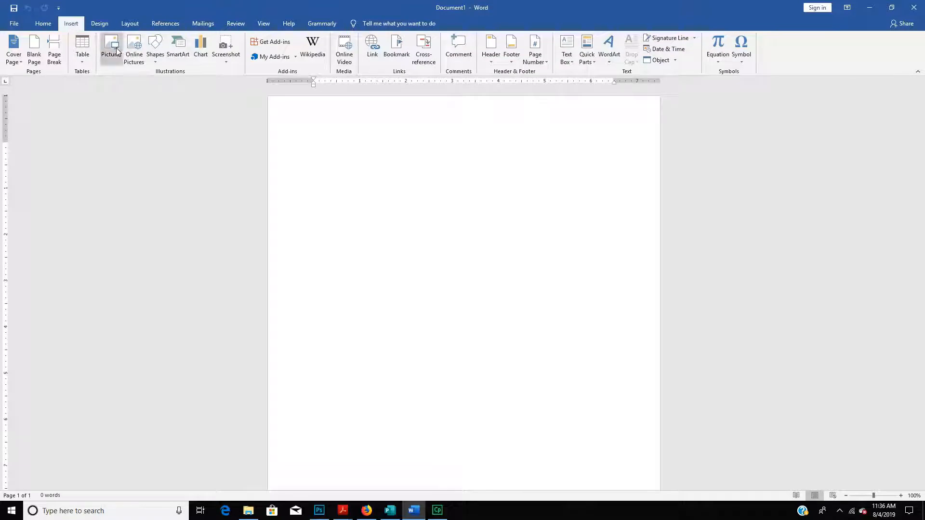
{"action": "left_click", "coordinate": [110, 44]}
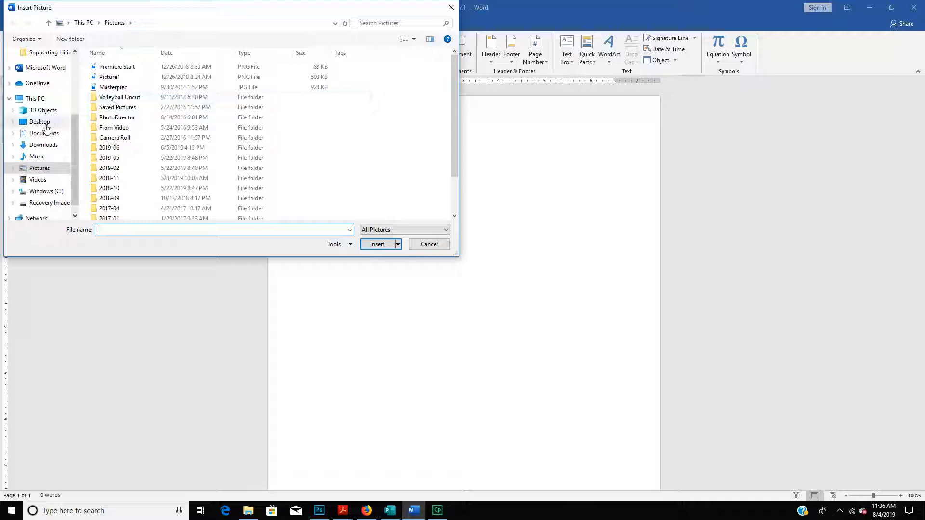
{"action": "left_click", "coordinate": [44, 133]}
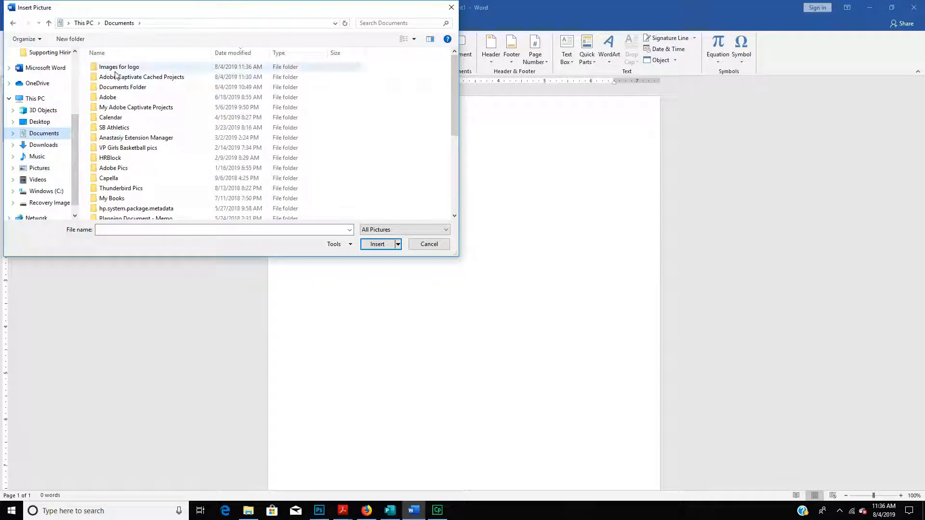
{"action": "double_click", "coordinate": [118, 66]}
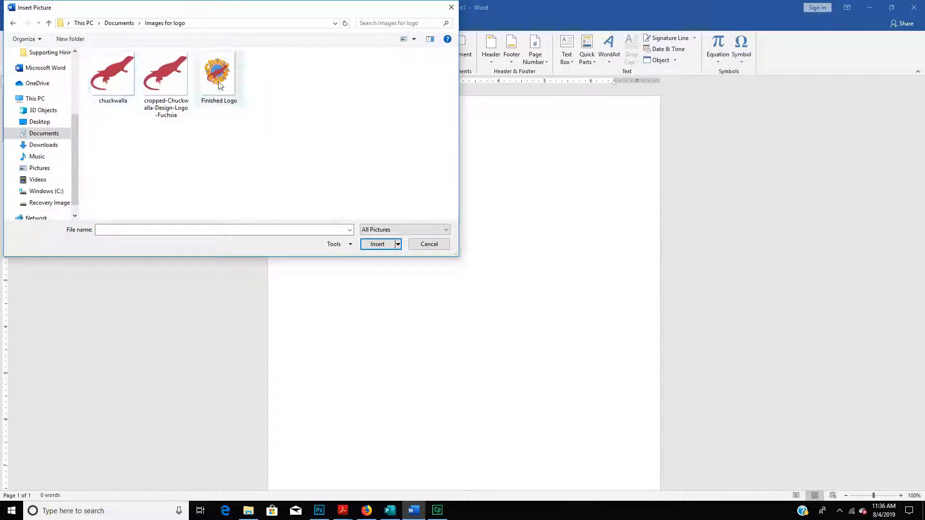
{"action": "mouse_move", "coordinate": [220, 85]}
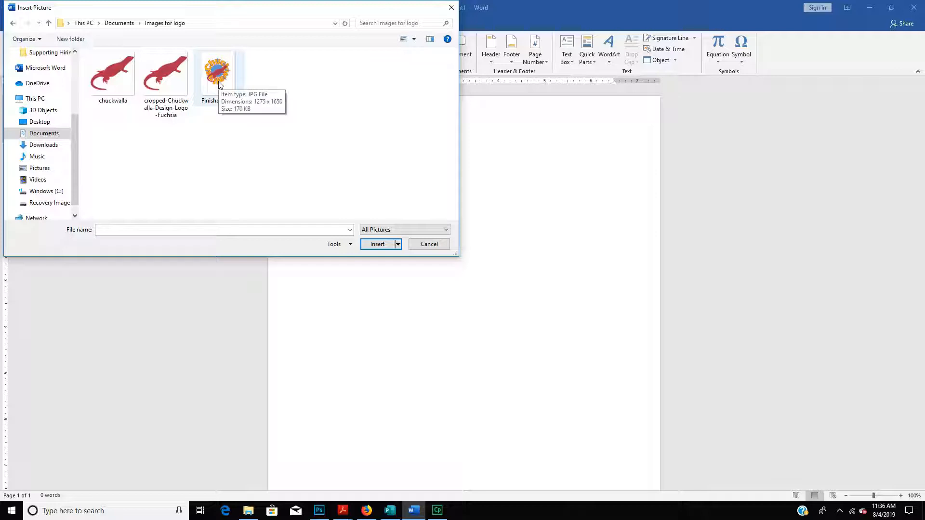
{"action": "mouse_move", "coordinate": [383, 230]}
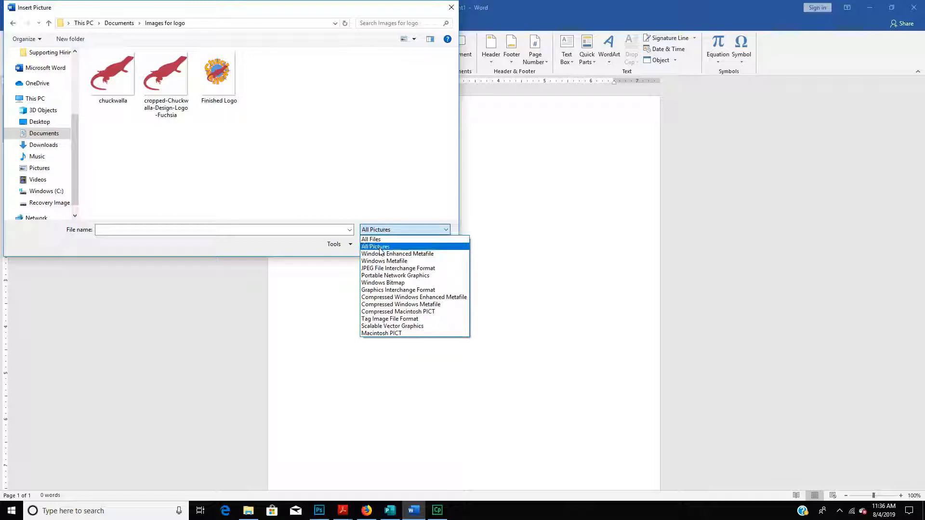
{"action": "mouse_move", "coordinate": [371, 239]}
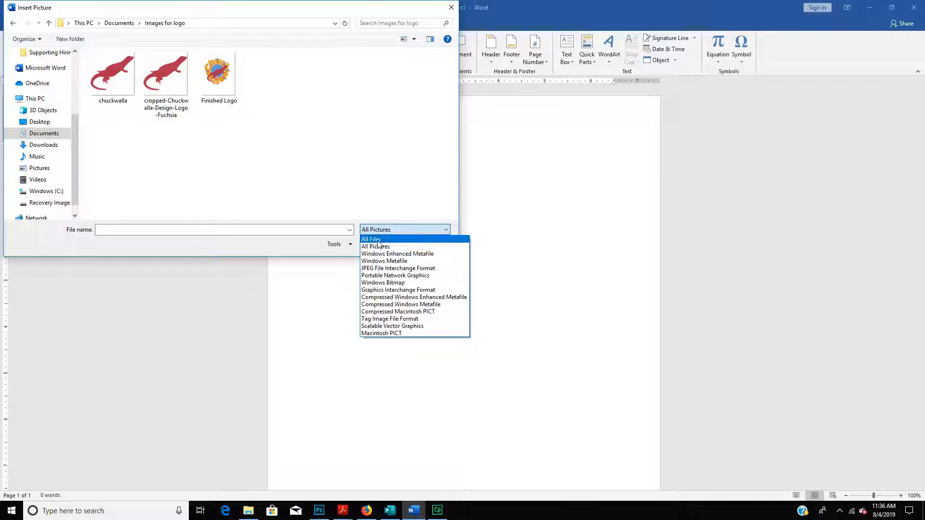
{"action": "left_click", "coordinate": [371, 239]}
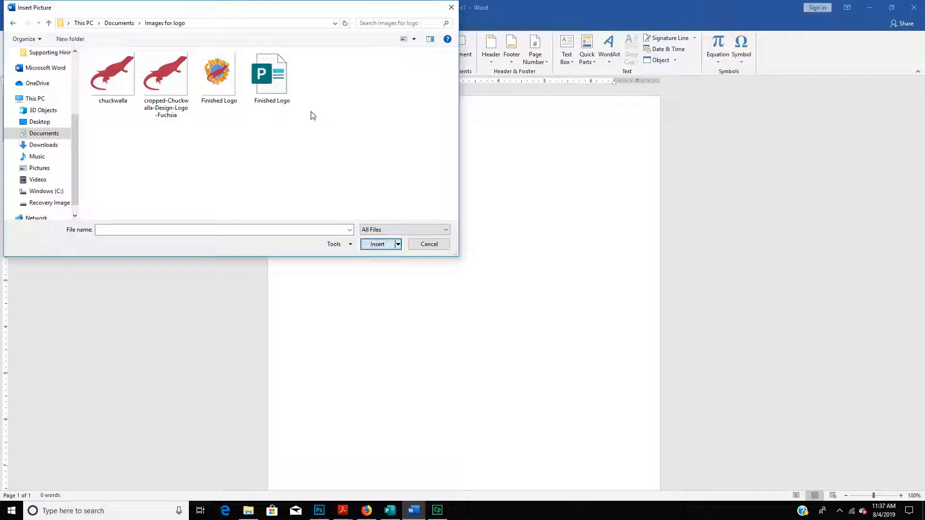
{"action": "mouse_move", "coordinate": [272, 75]}
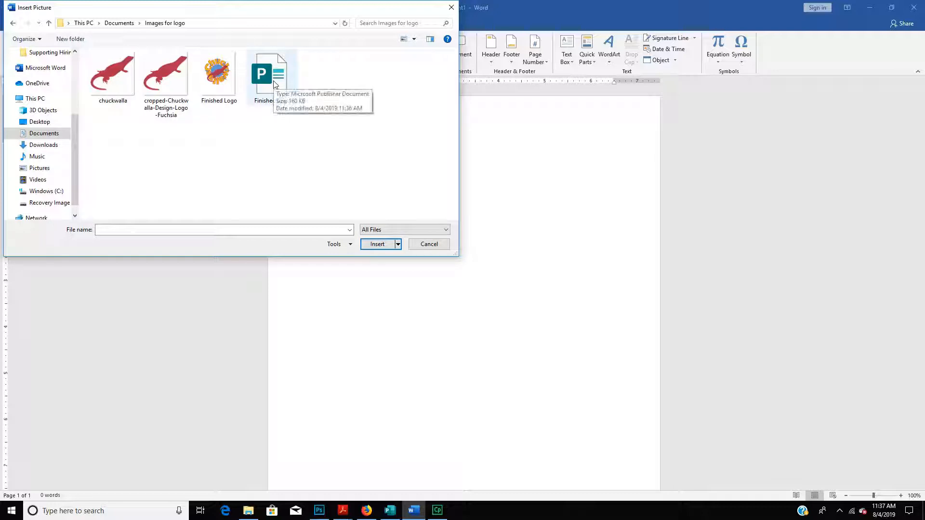
{"action": "mouse_move", "coordinate": [156, 28]}
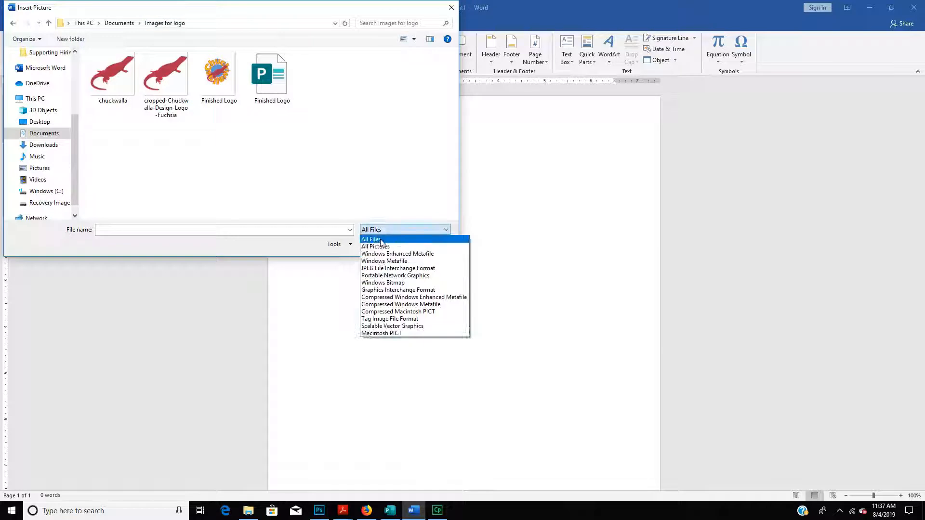
{"action": "left_click", "coordinate": [376, 247]}
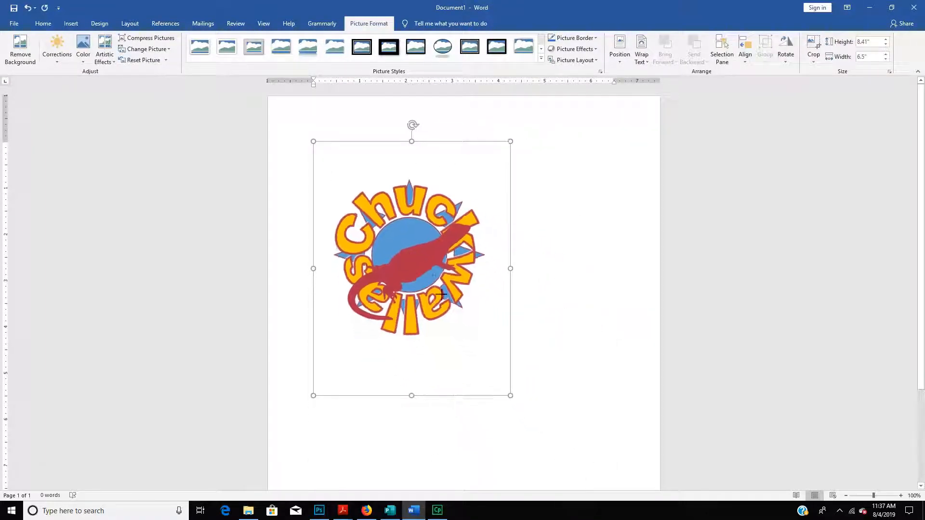
Shrink the logo to about a third, set Through text wrapping, and place it near the top centre.
{"action": "left_click_drag", "start_coordinate": [511, 395], "coordinate": [411, 267]}
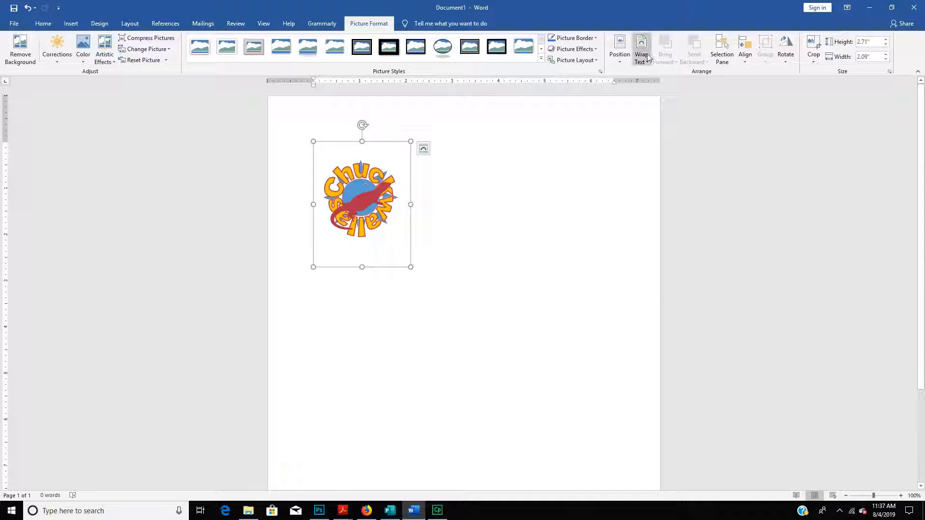
{"action": "left_click", "coordinate": [641, 45]}
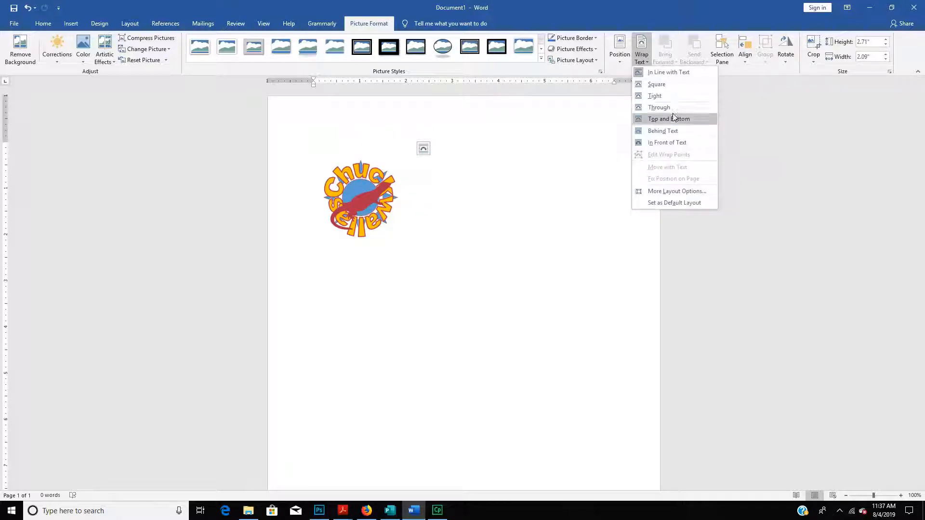
{"action": "mouse_move", "coordinate": [681, 107]}
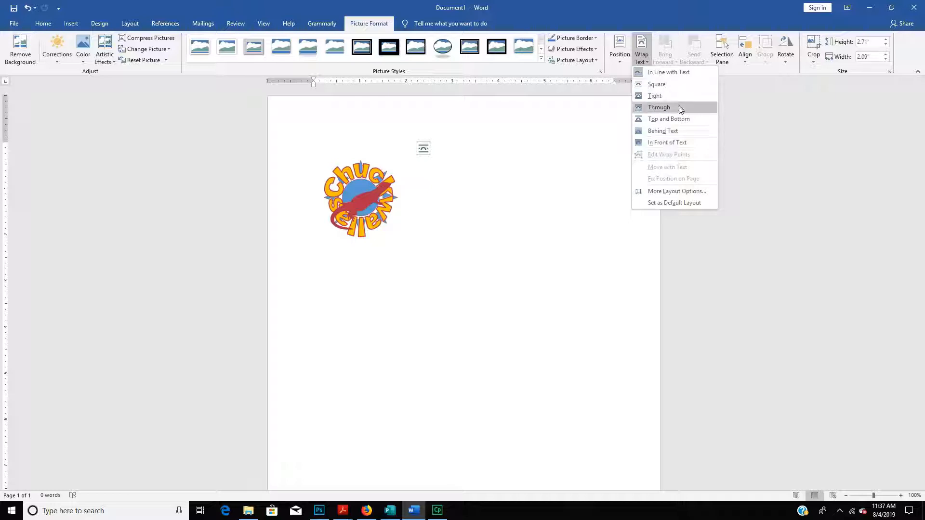
{"action": "left_click", "coordinate": [659, 107]}
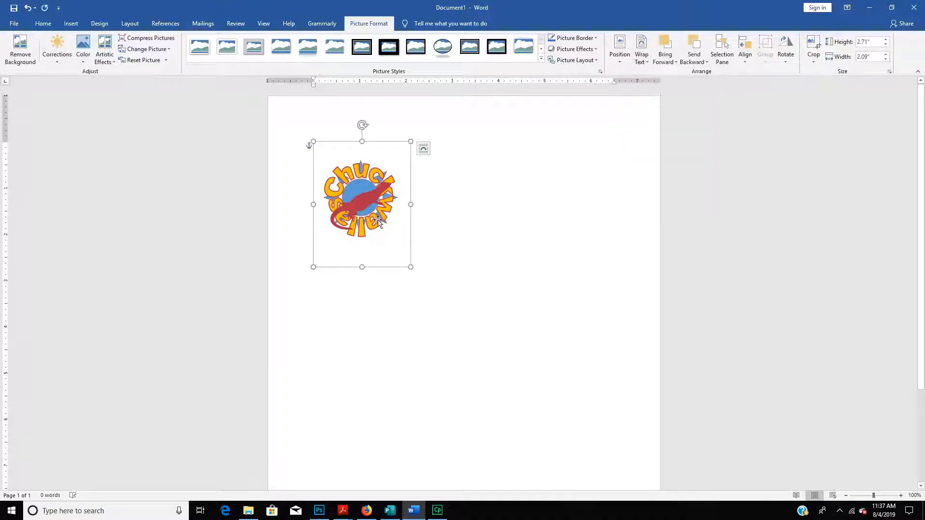
{"action": "left_click_drag", "start_coordinate": [362, 204], "coordinate": [443, 222]}
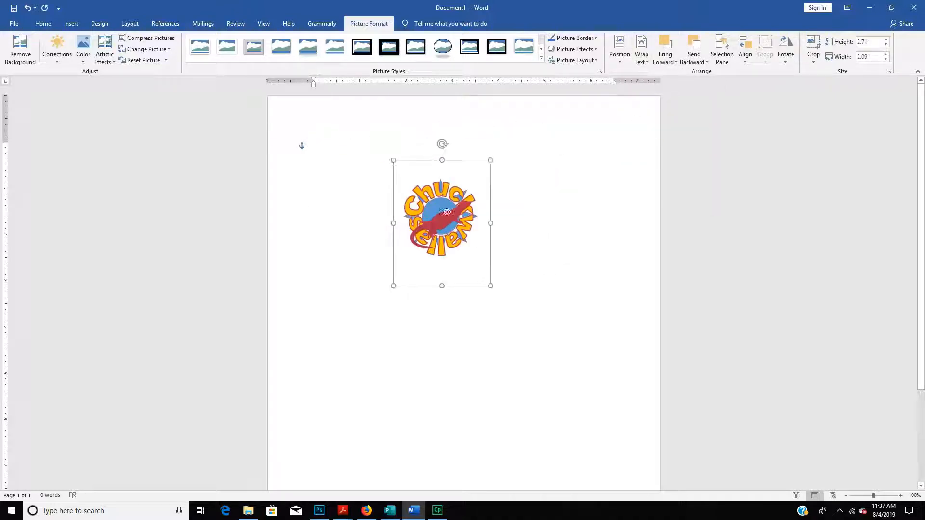
{"action": "left_click_drag", "start_coordinate": [442, 223], "coordinate": [418, 205]}
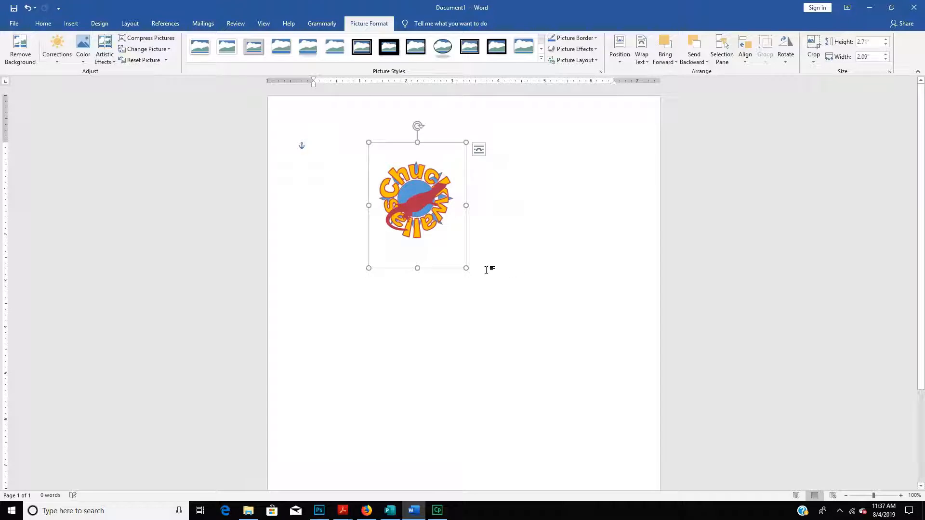
{"action": "mouse_move", "coordinate": [463, 336]}
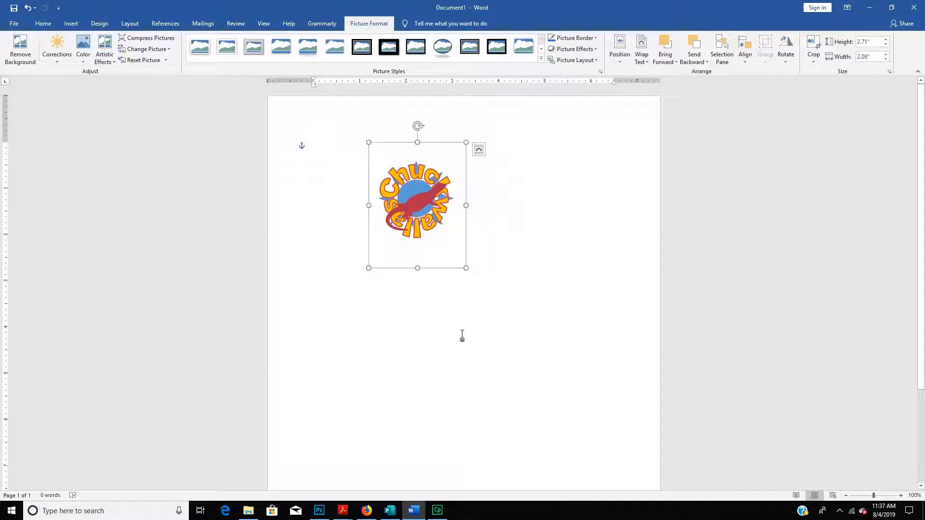
{"action": "left_click", "coordinate": [14, 23]}
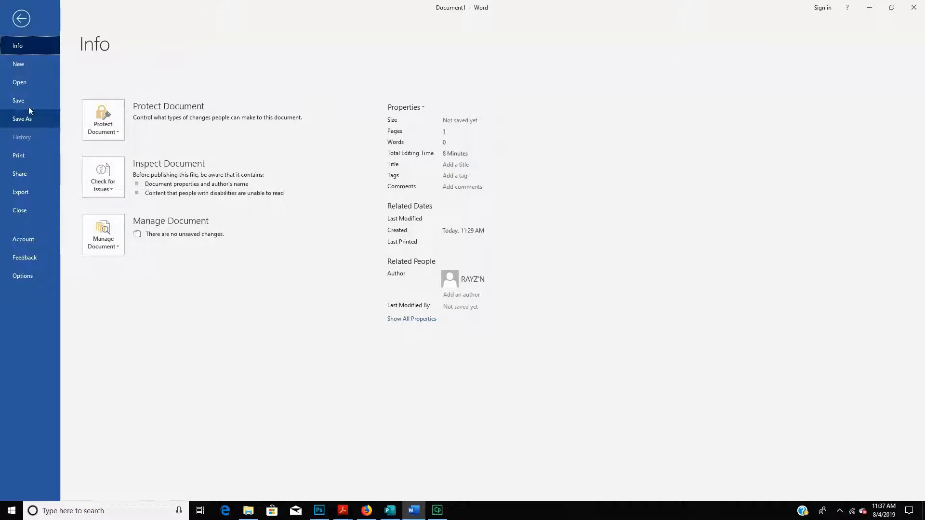
From Save As, create a new Documents folder named technology work.
{"action": "left_click", "coordinate": [21, 118]}
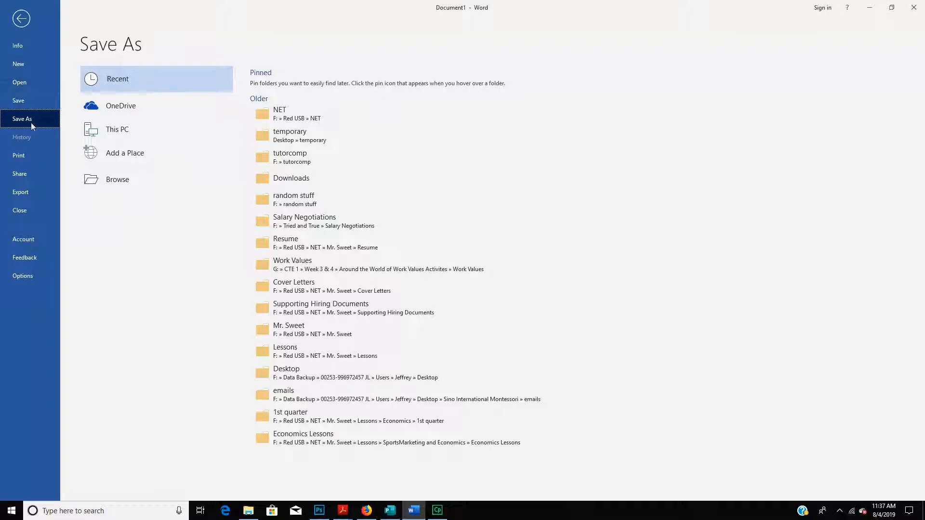
{"action": "left_click", "coordinate": [118, 179]}
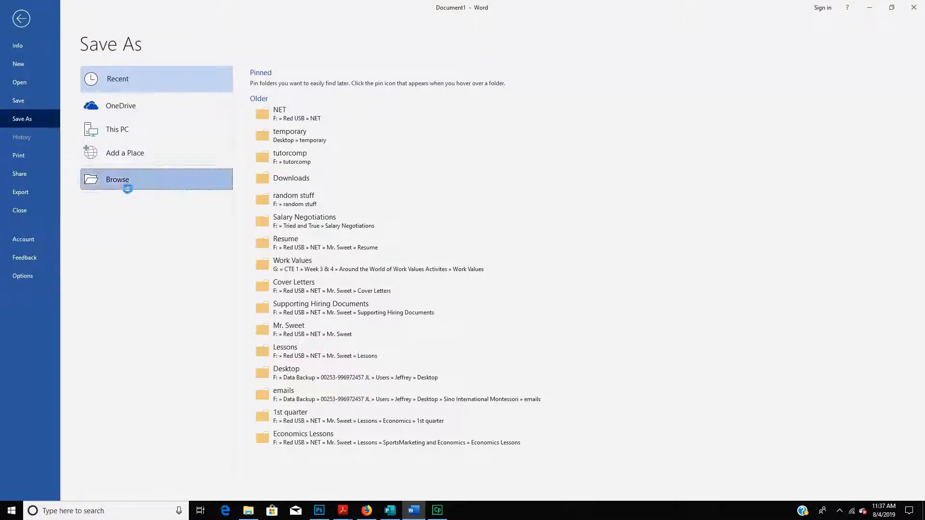
{"action": "left_click", "coordinate": [118, 179]}
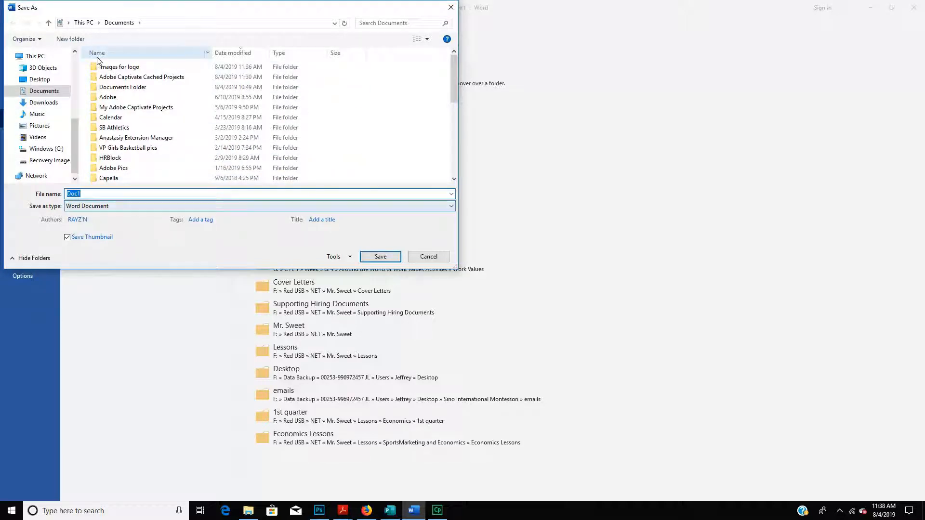
{"action": "left_click", "coordinate": [70, 39]}
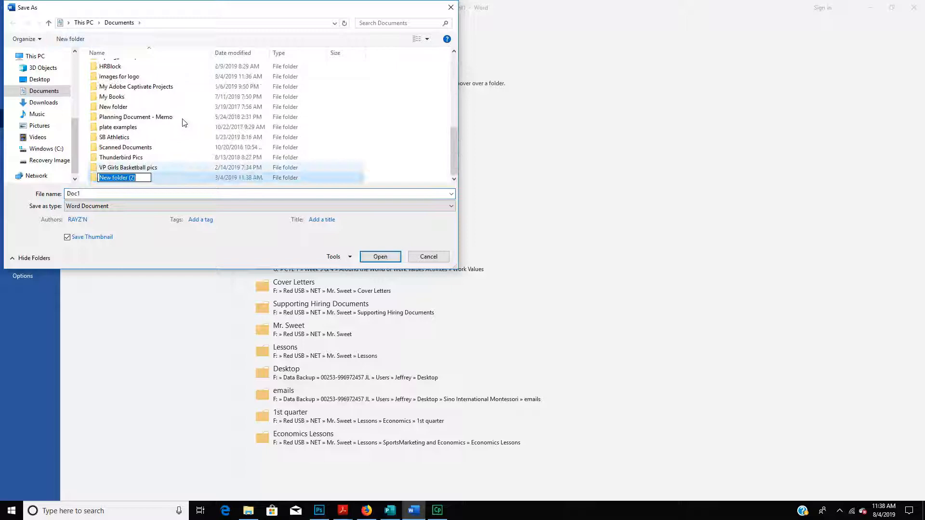
{"action": "type", "text": "technology work"}
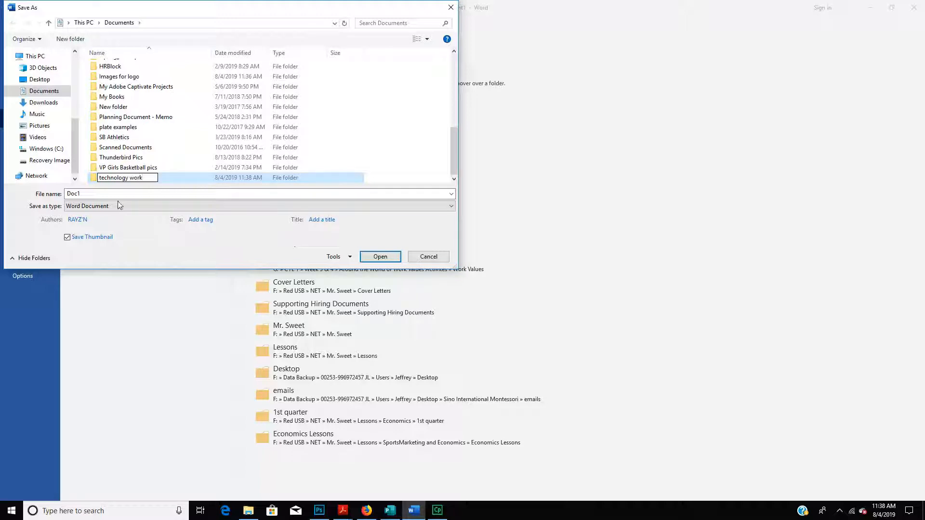
{"action": "left_click", "coordinate": [108, 194]}
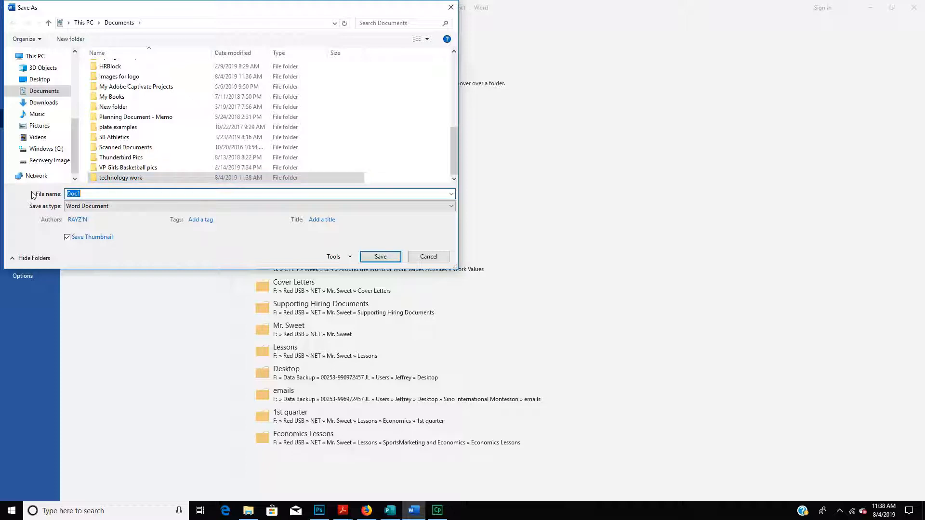
Save the document as Logo Assignment inside the technology work folder.
{"action": "type", "text": "Logo A"}
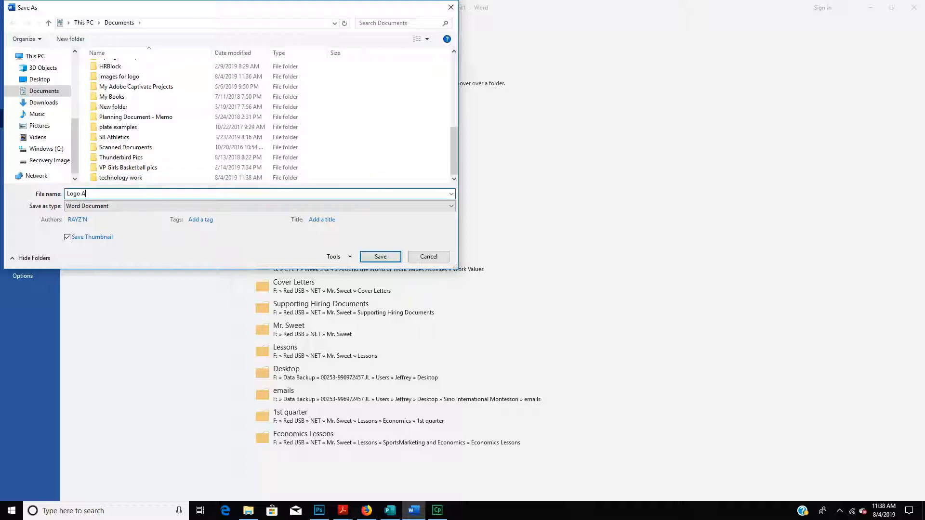
{"action": "type", "text": "ssignment"}
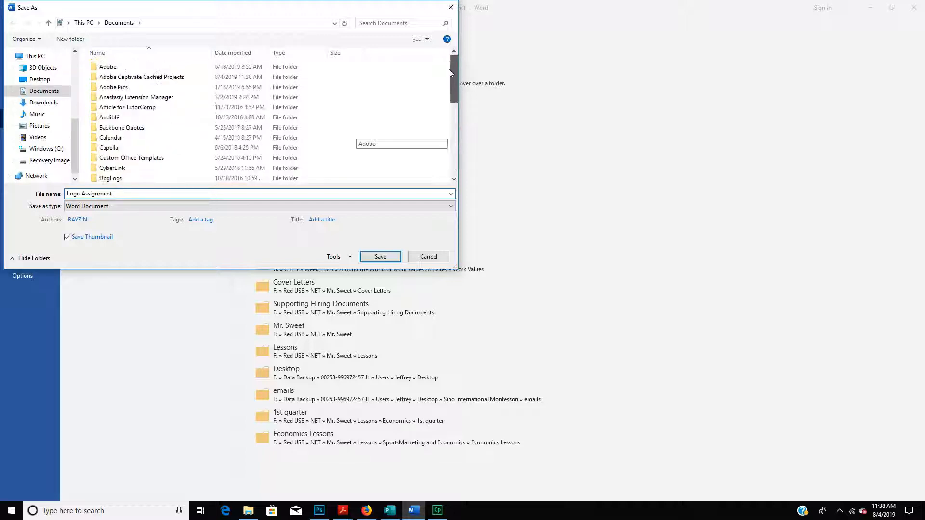
{"action": "left_click", "coordinate": [232, 52]}
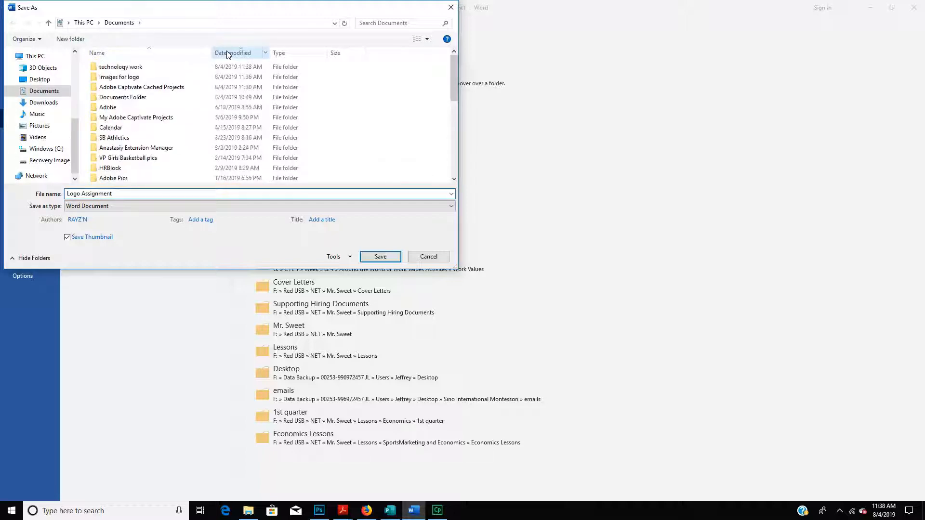
{"action": "left_click", "coordinate": [120, 67]}
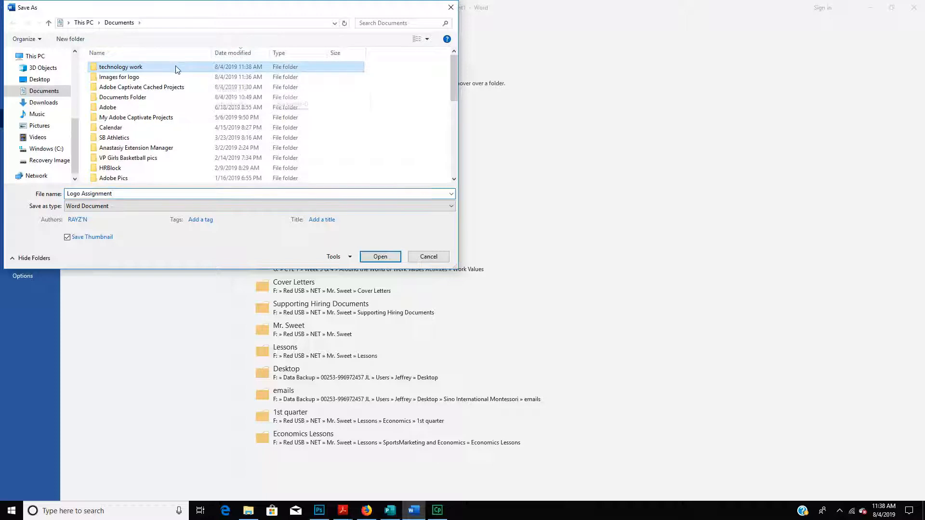
{"action": "double_click", "coordinate": [120, 66]}
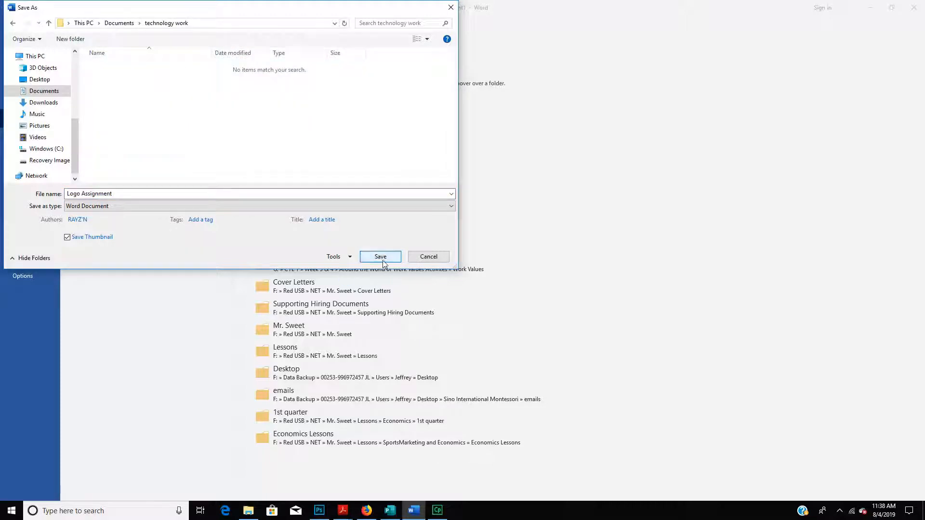
{"action": "left_click", "coordinate": [379, 256]}
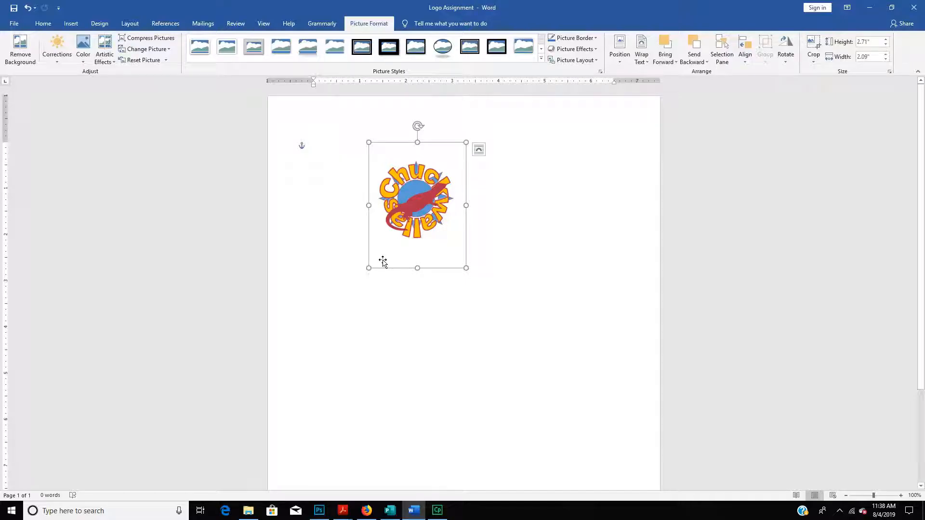